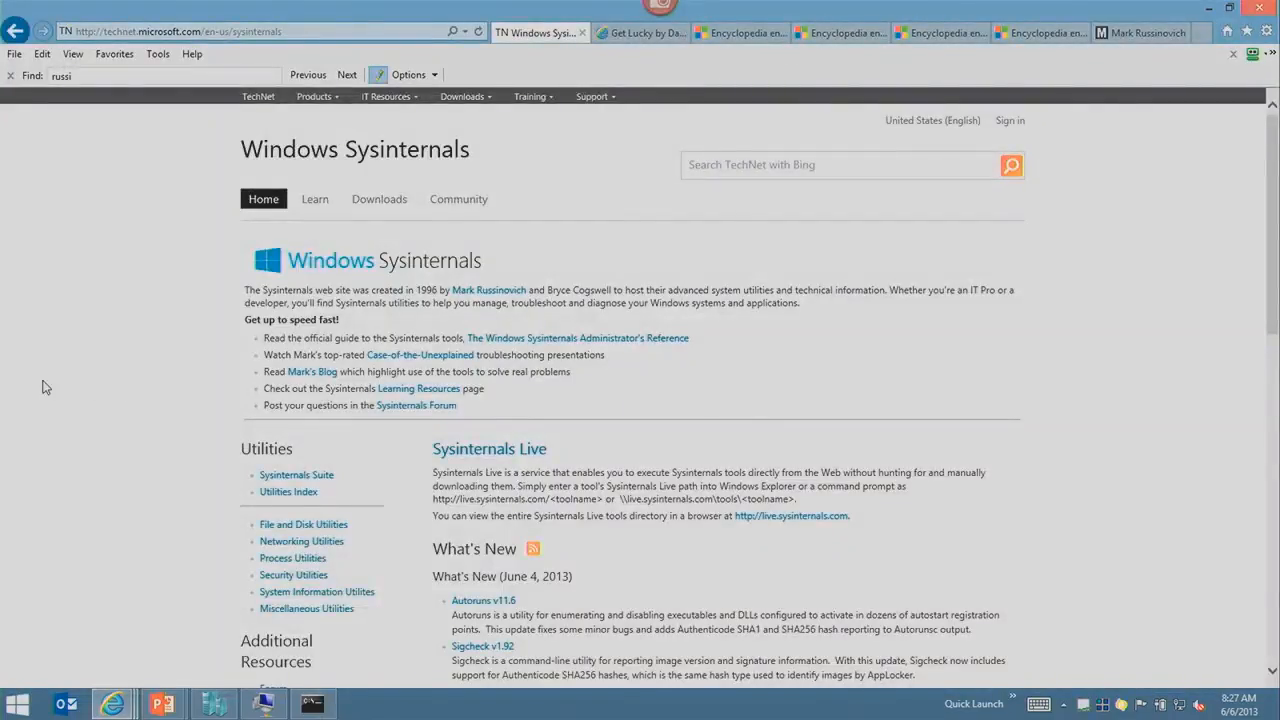
Play Daft Punk's Technologic (Radio Edit) in MOG, then pause it.
scroll("down", 3)
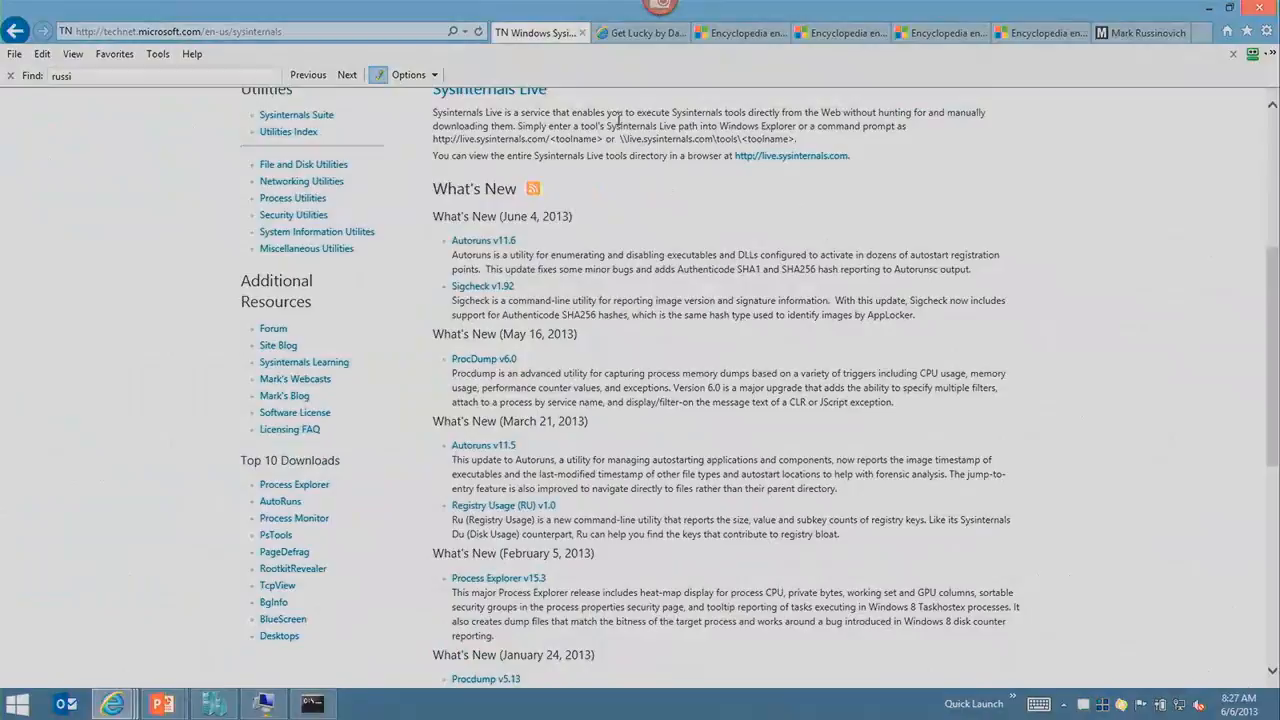
left_click(640, 33)
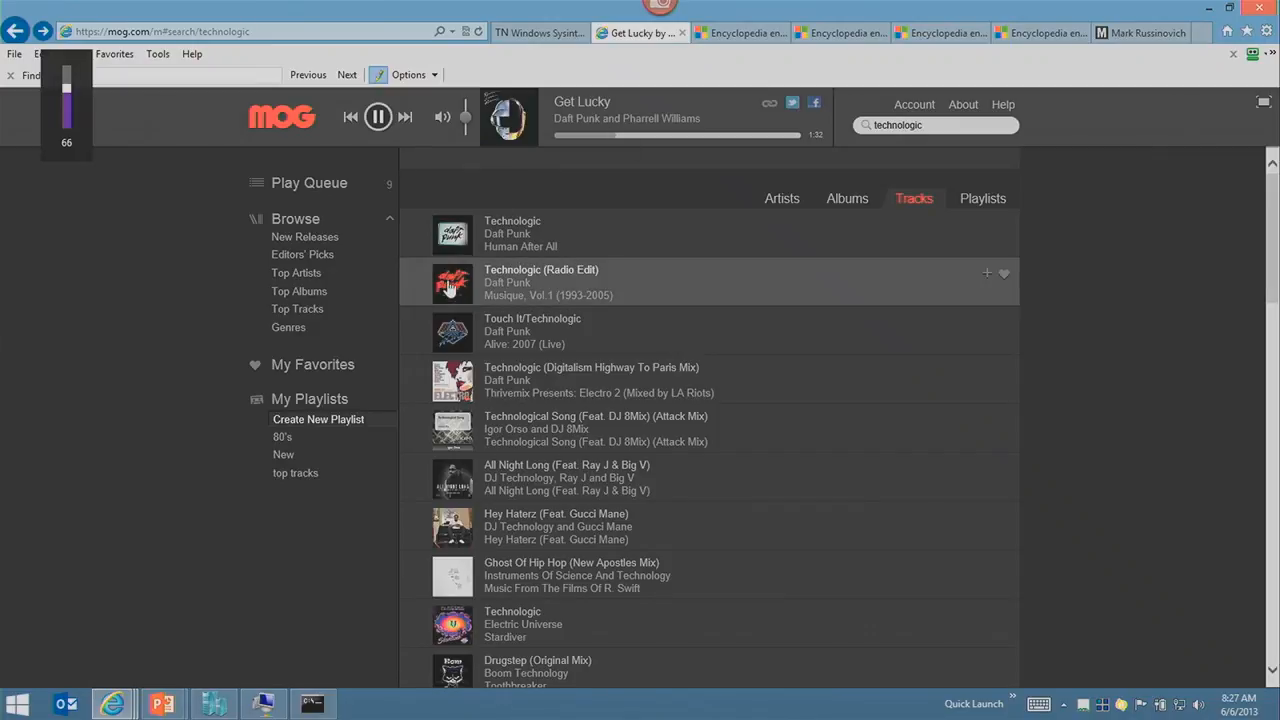
double_click(540, 282)
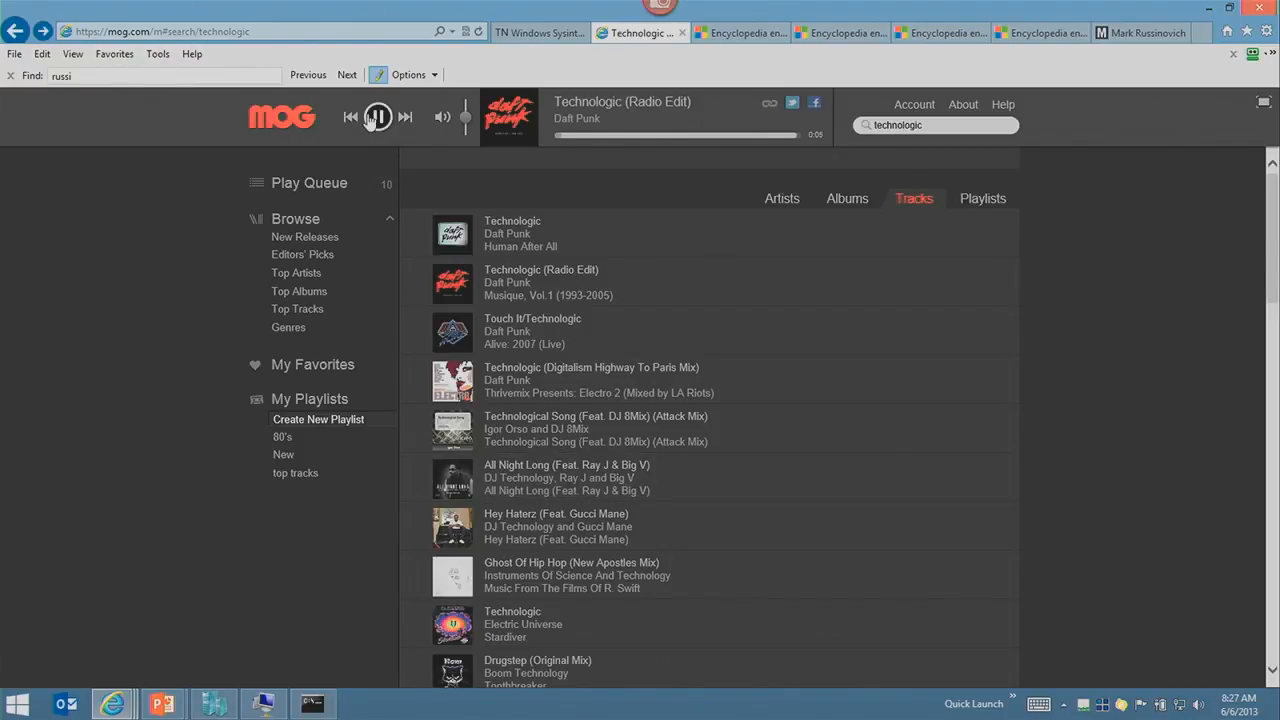
left_click(378, 117)
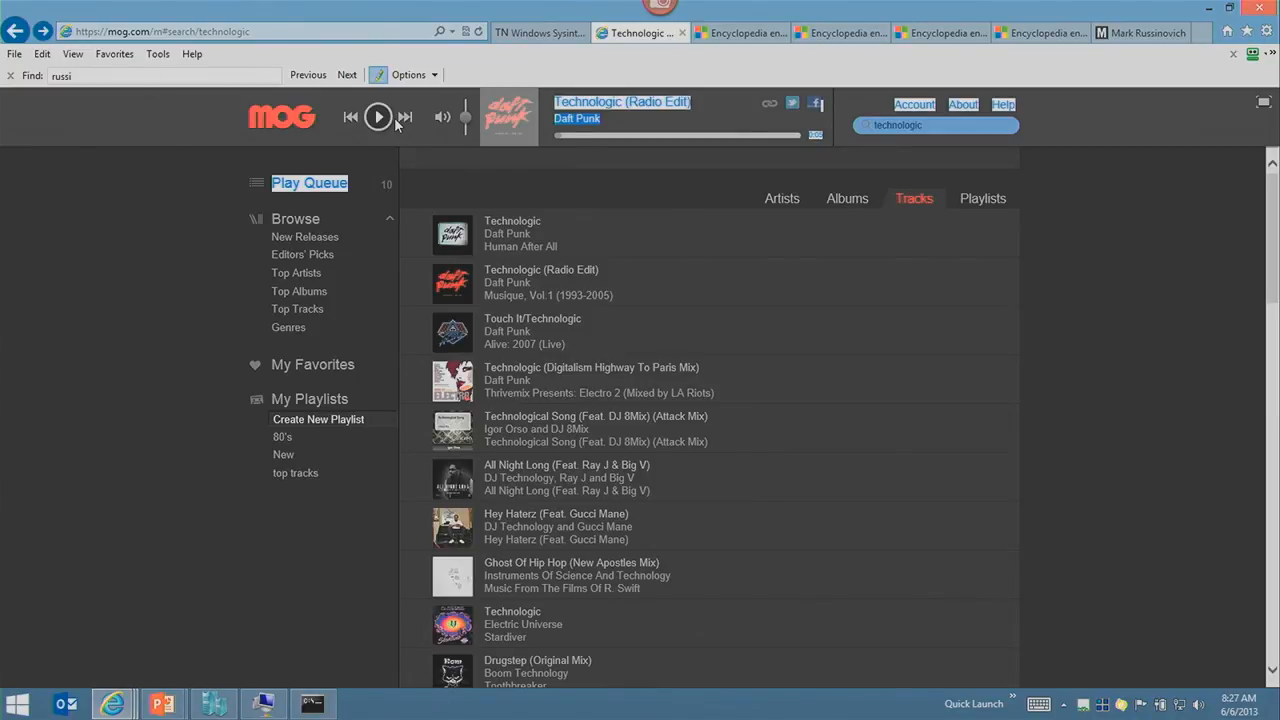
mouse_move(517, 312)
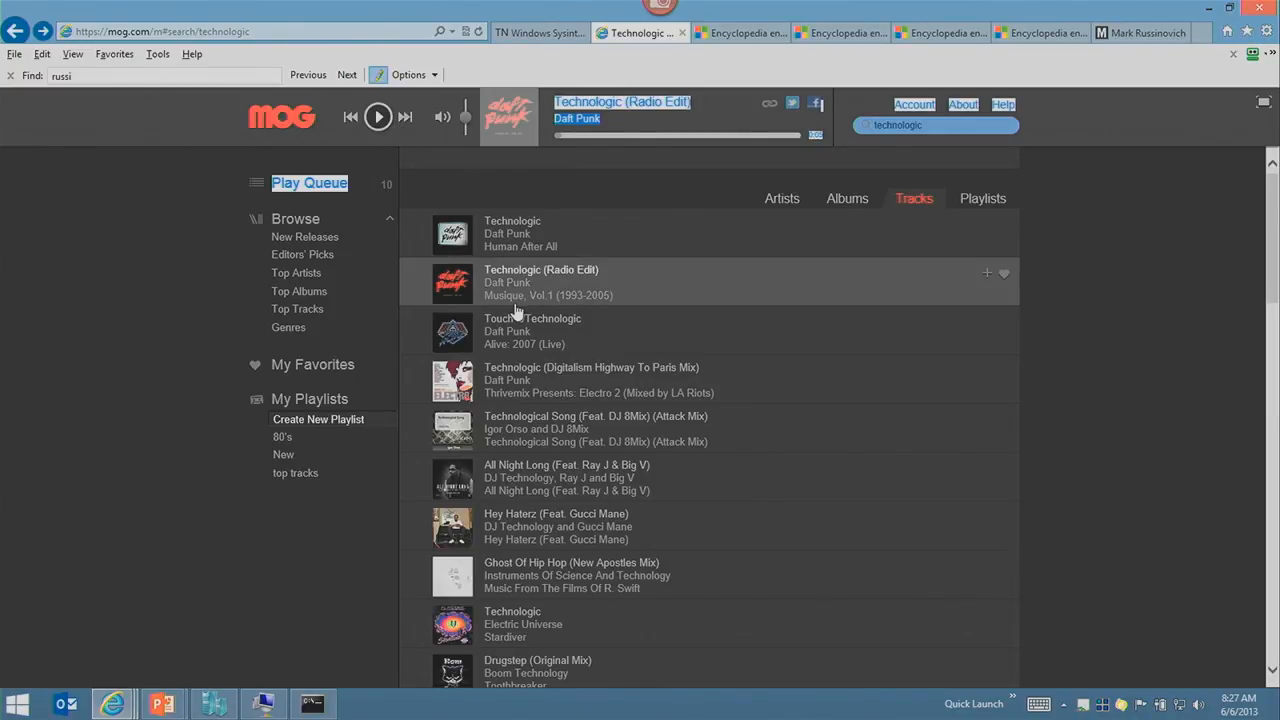
key("alt+tab")
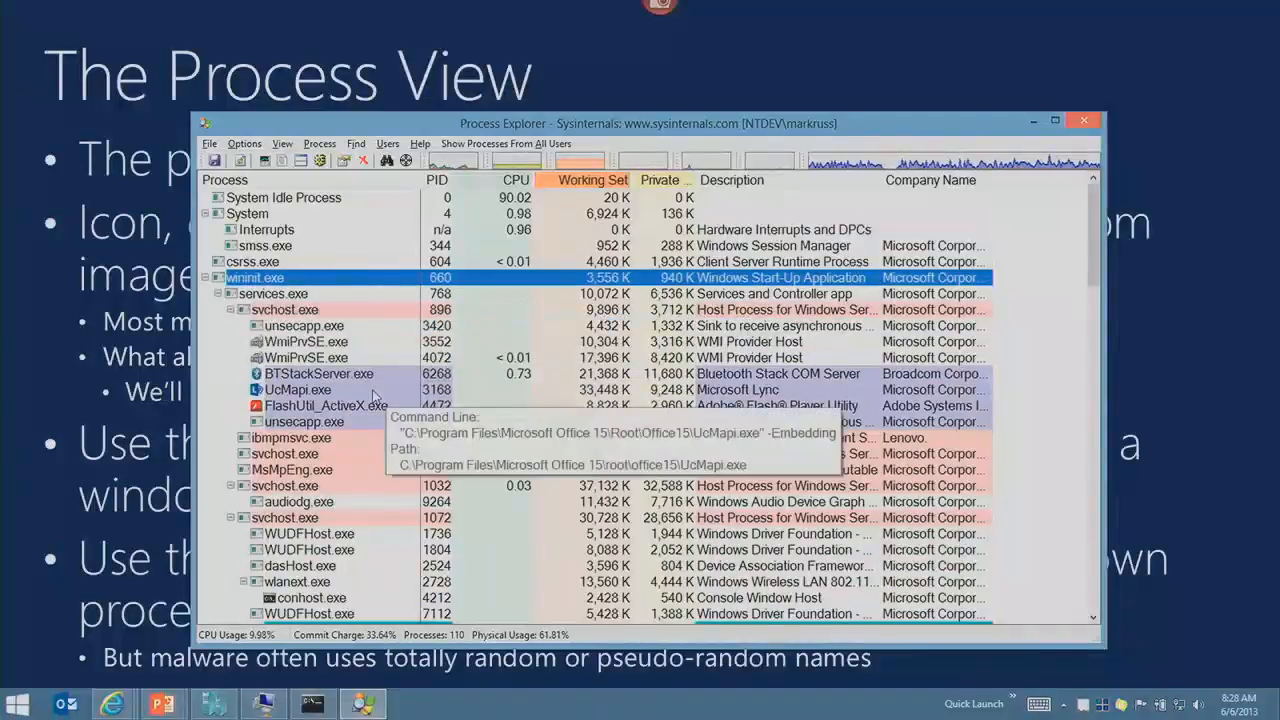
mouse_move(285, 309)
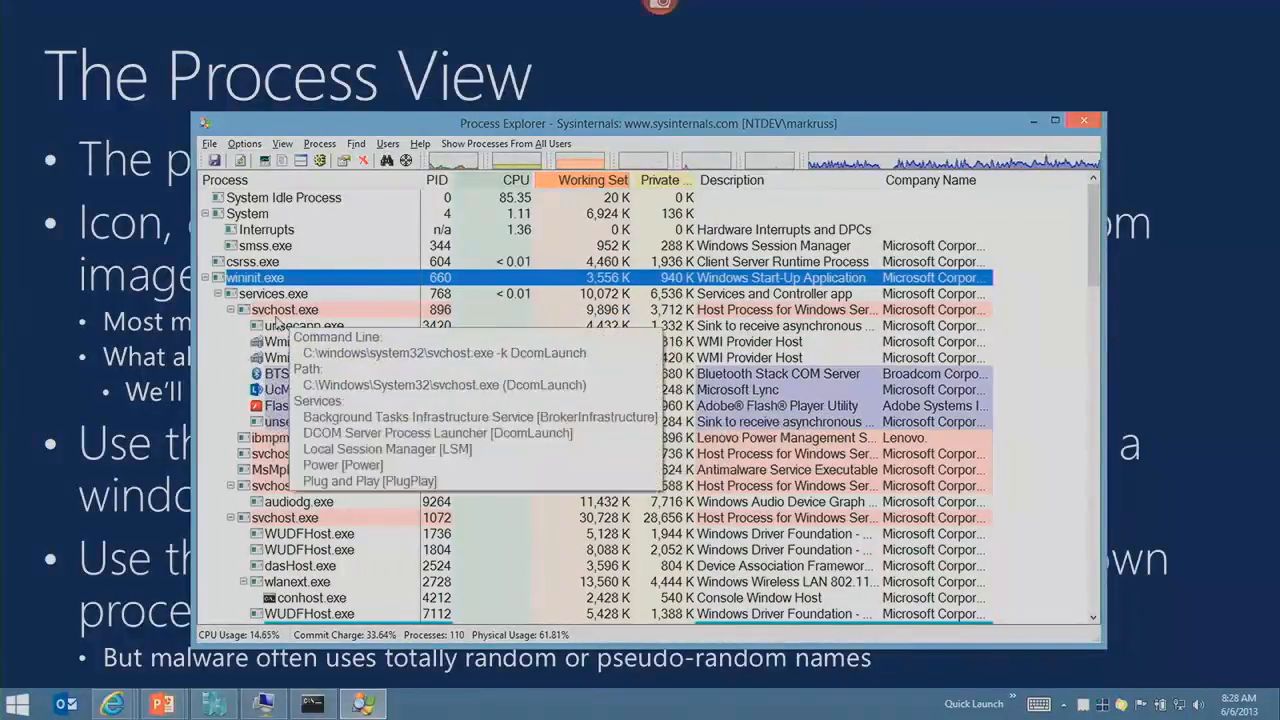
Select services.exe in the process tree and scroll through the processes.
left_click(285, 309)
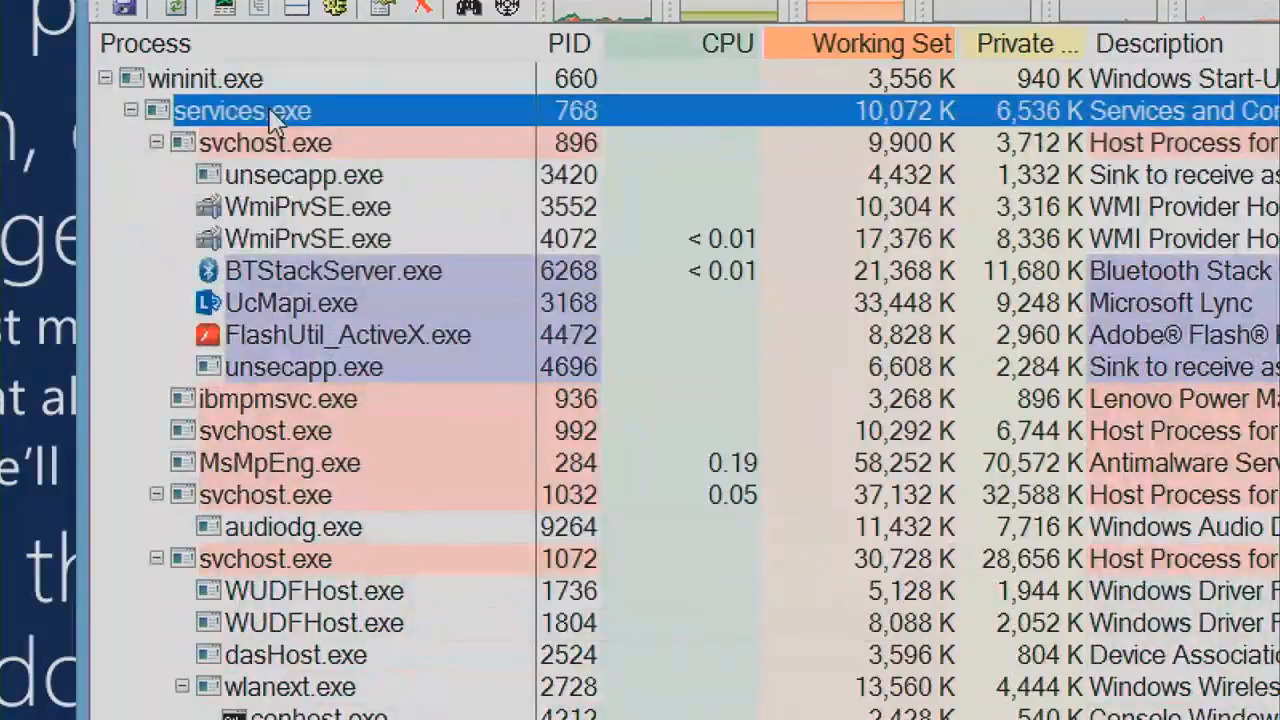
mouse_move(242, 110)
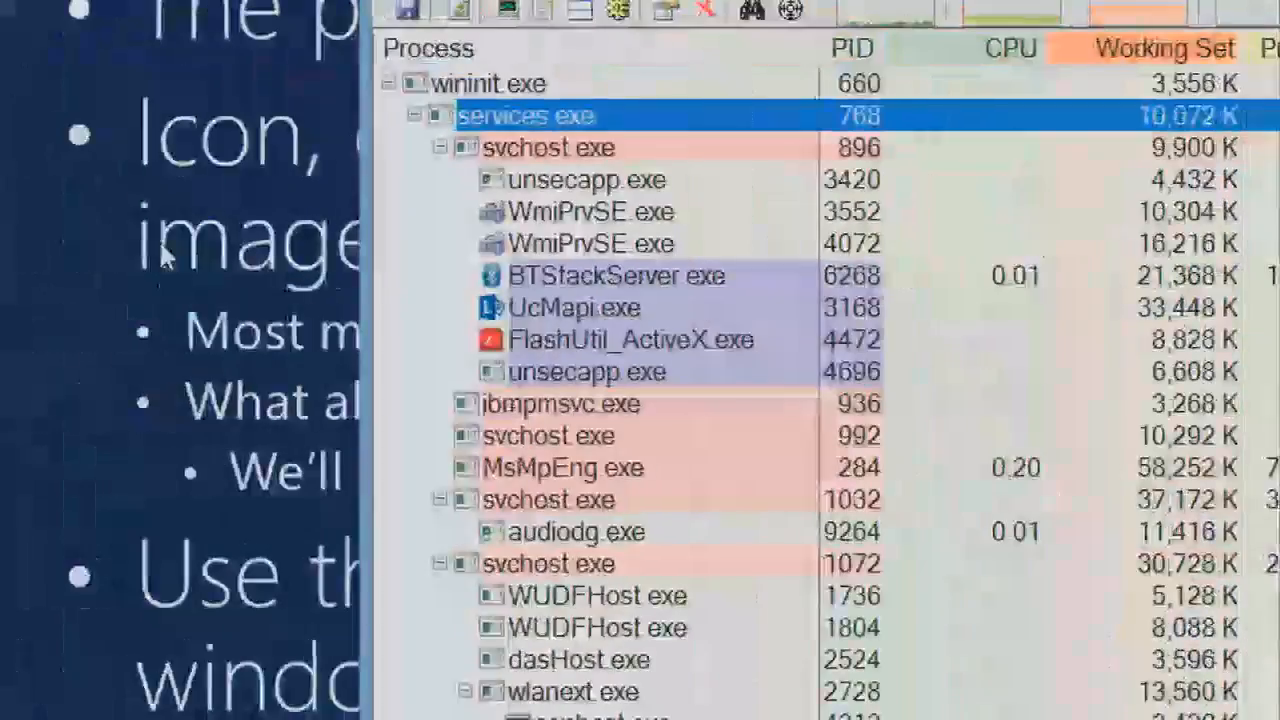
scroll("down", 3)
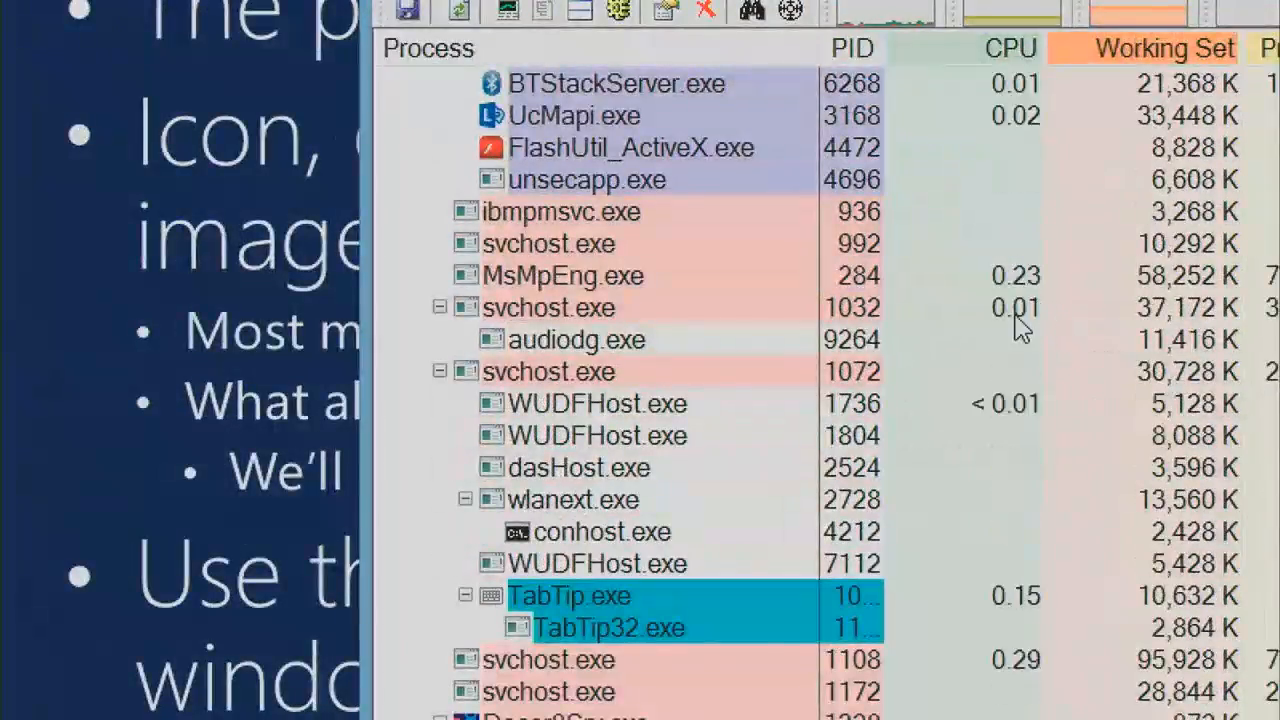
scroll("down", 3)
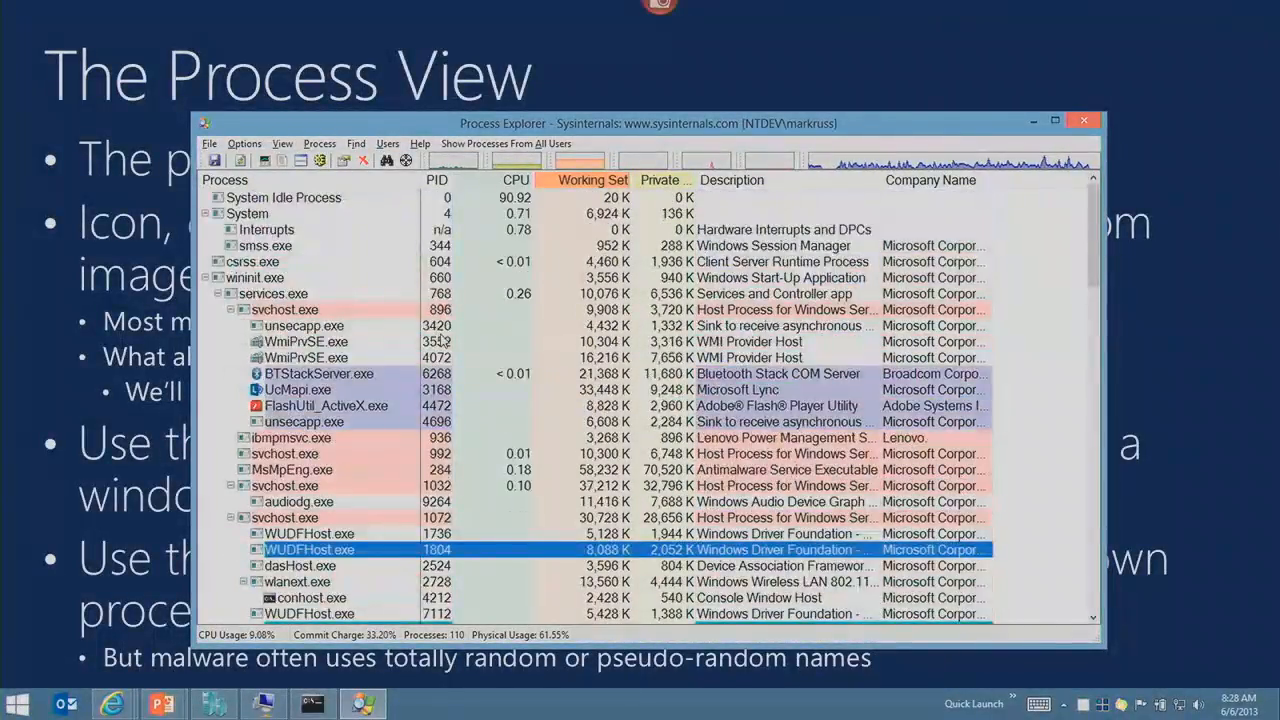
mouse_move(304, 325)
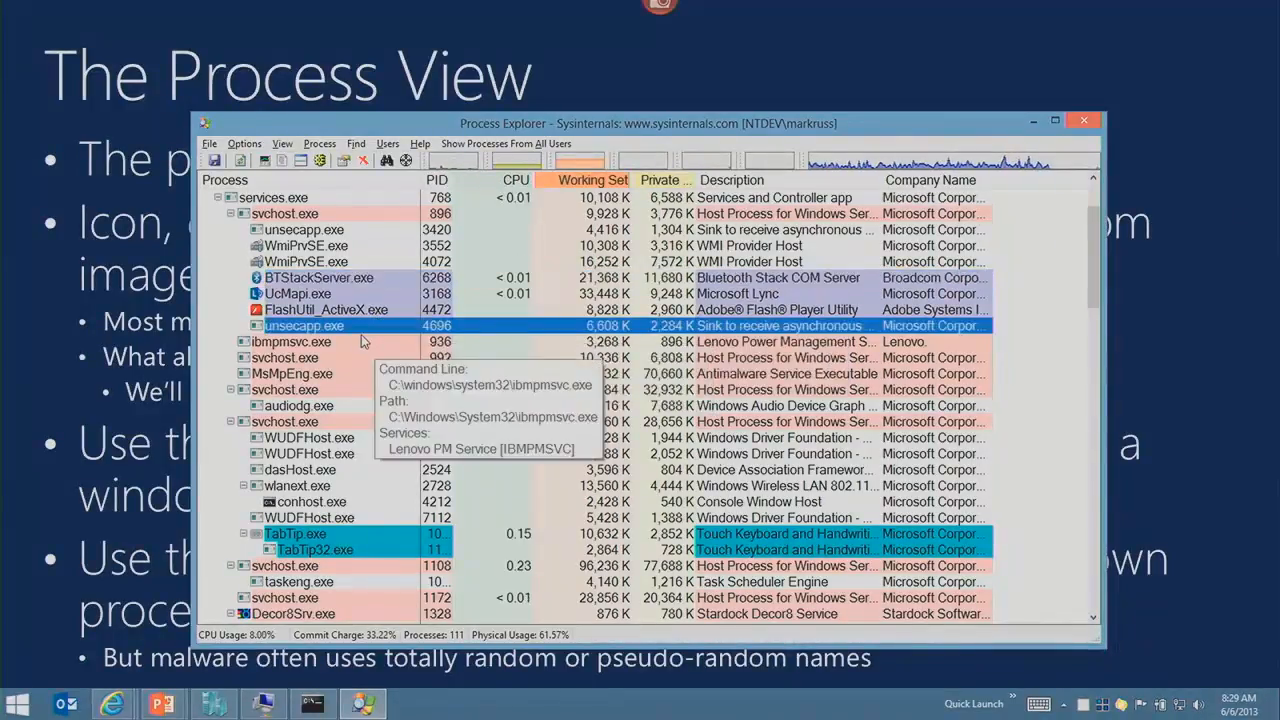
scroll("down", 3)
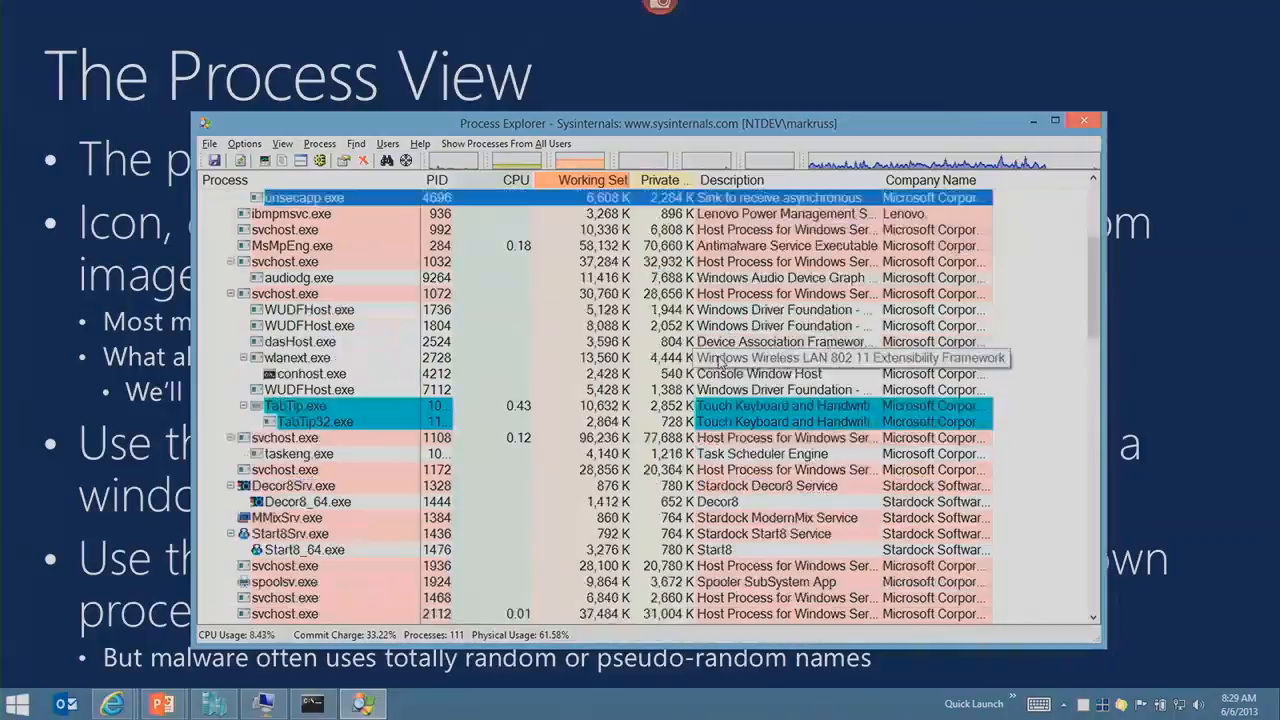
scroll("down", 3)
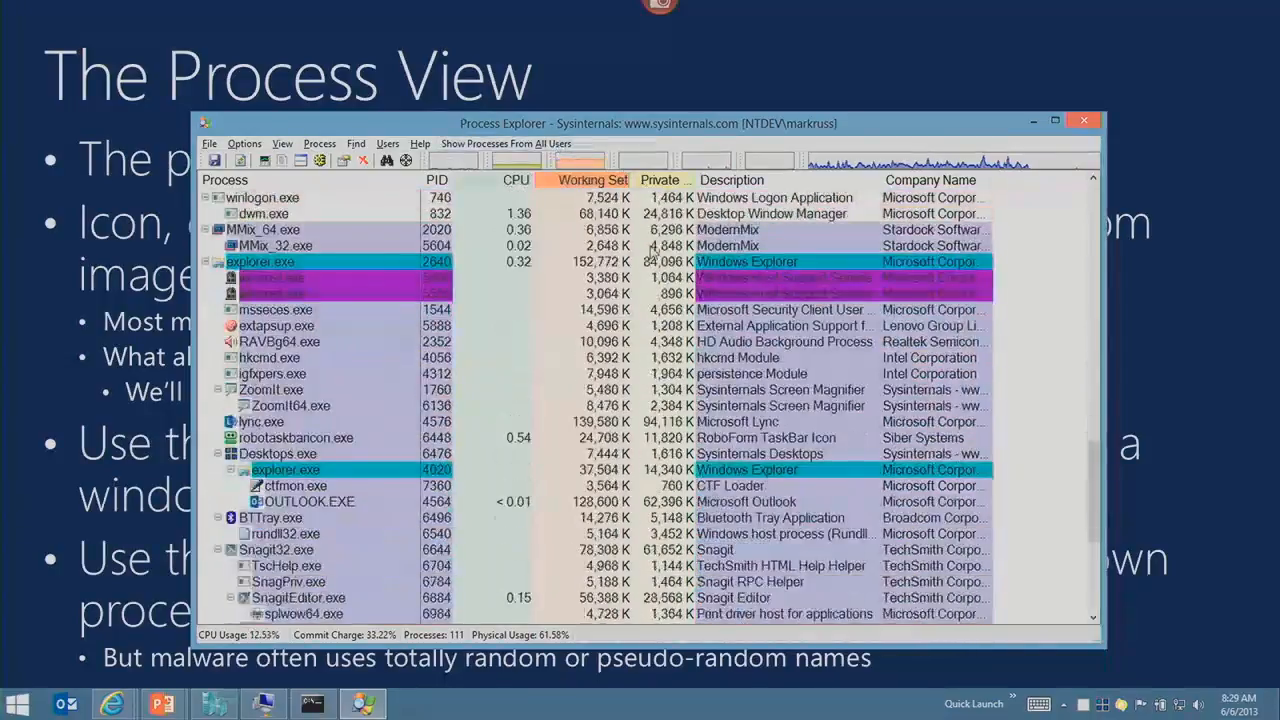
Select RAVBg64.exe, then bring up the context menu for explorer.exe.
left_click(280, 341)
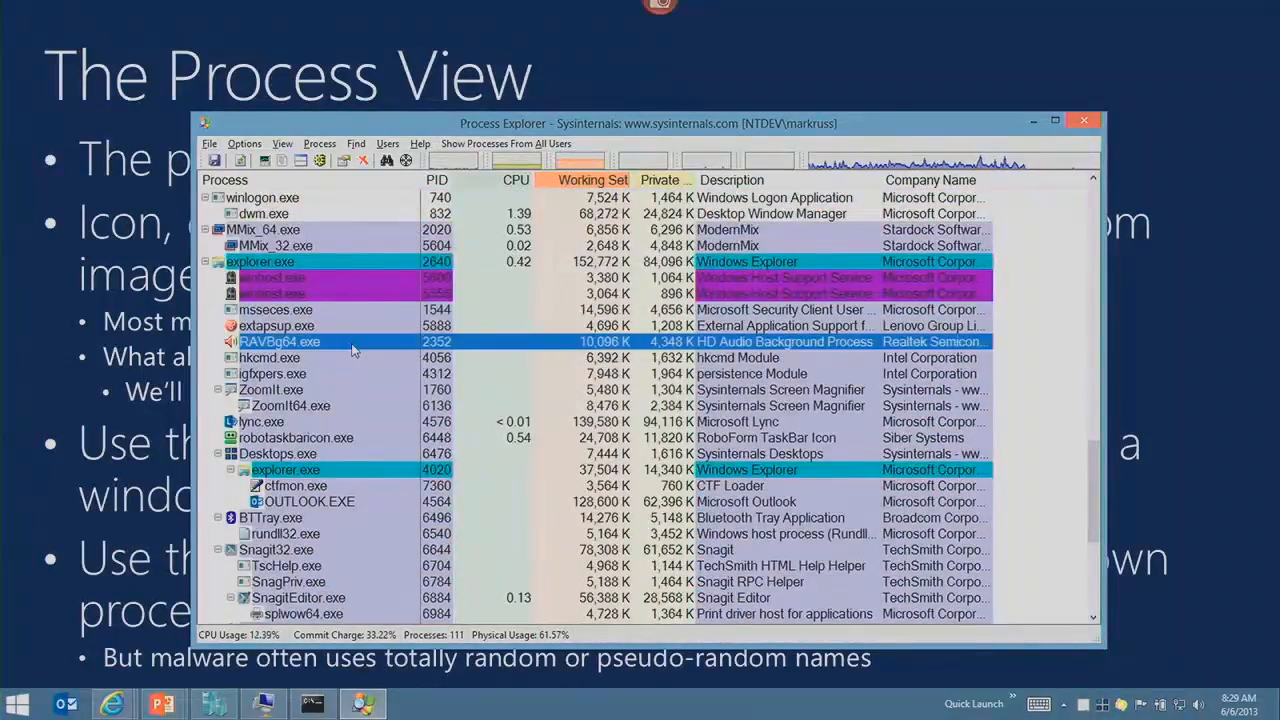
mouse_move(355, 301)
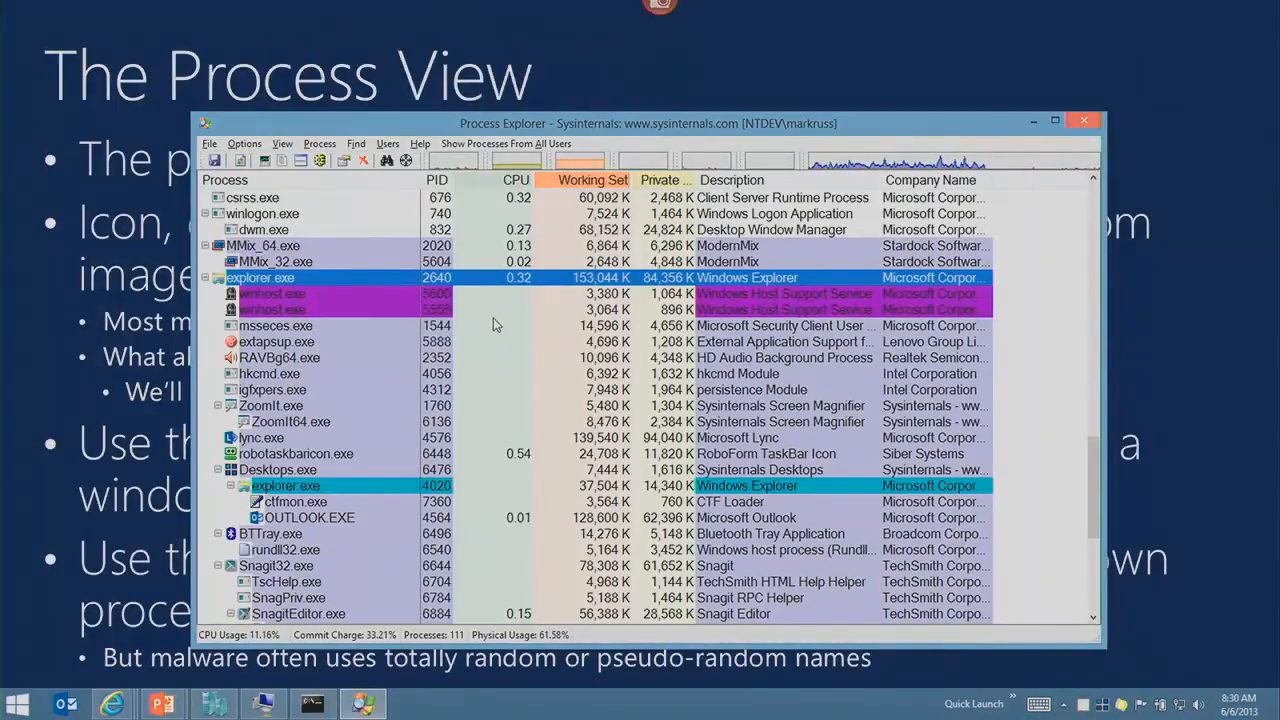
mouse_move(390, 293)
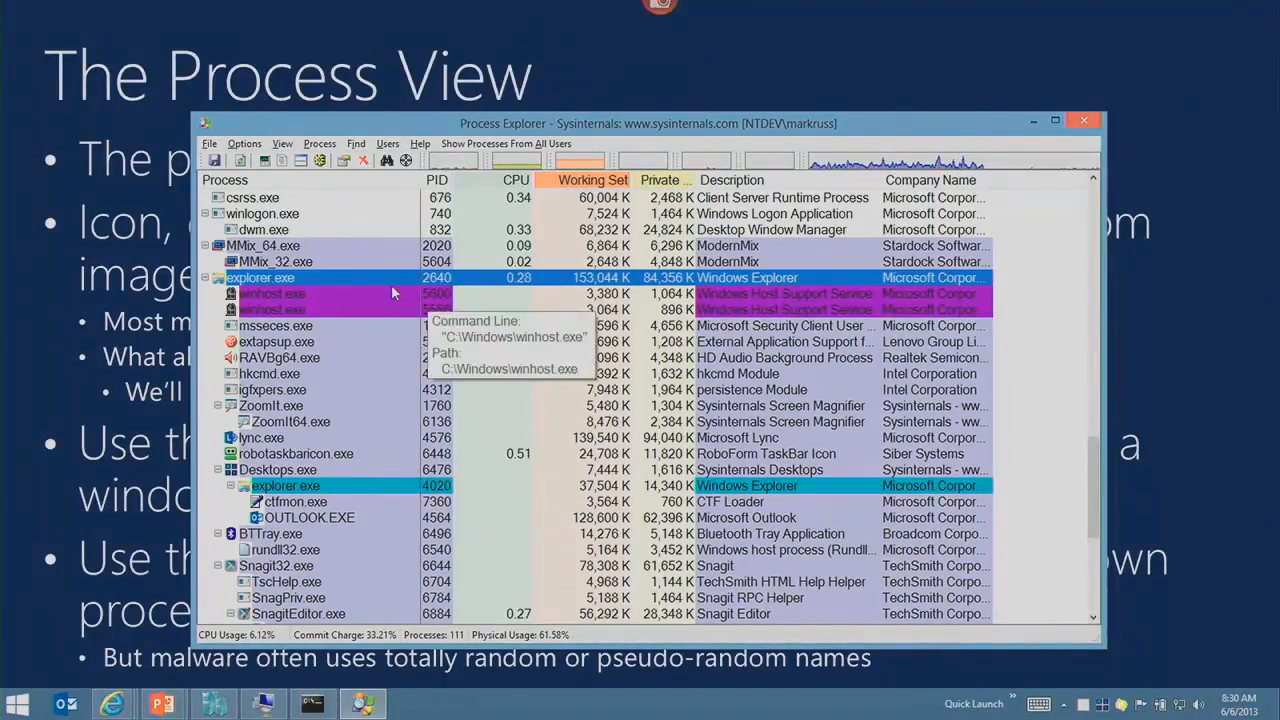
right_click(260, 277)
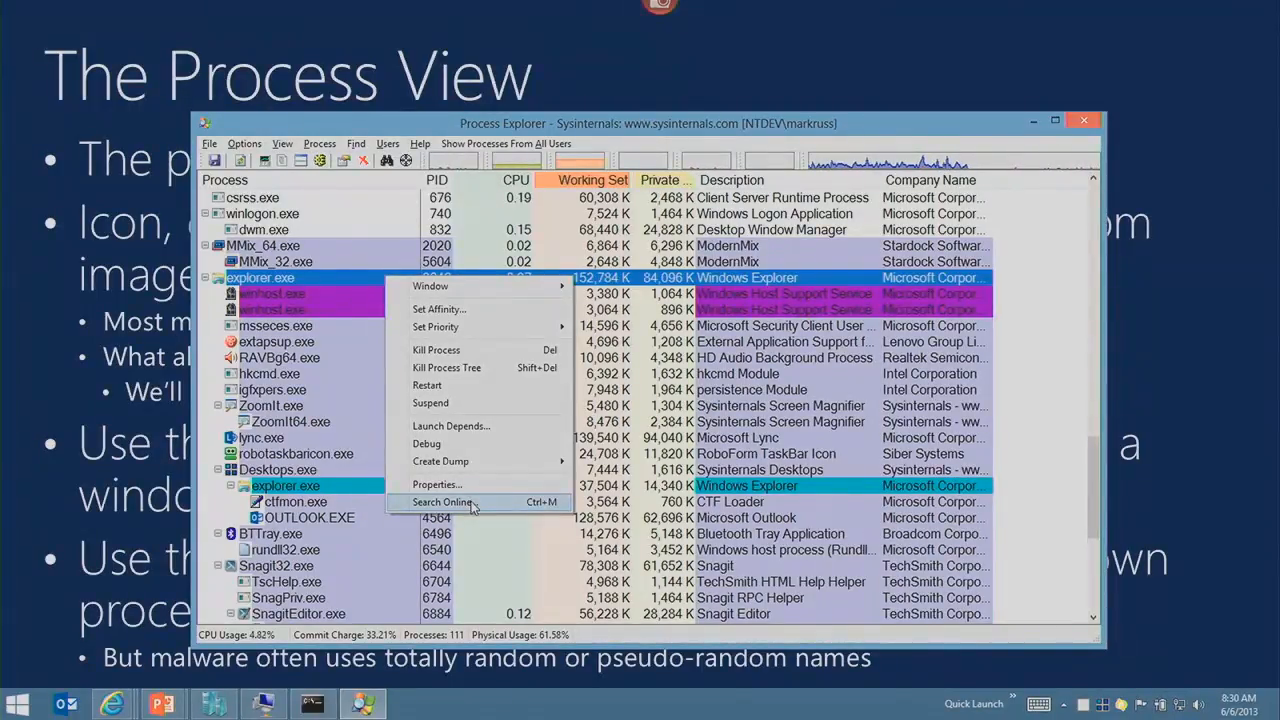
Search online for explorer.exe from its context menu.
left_click(442, 501)
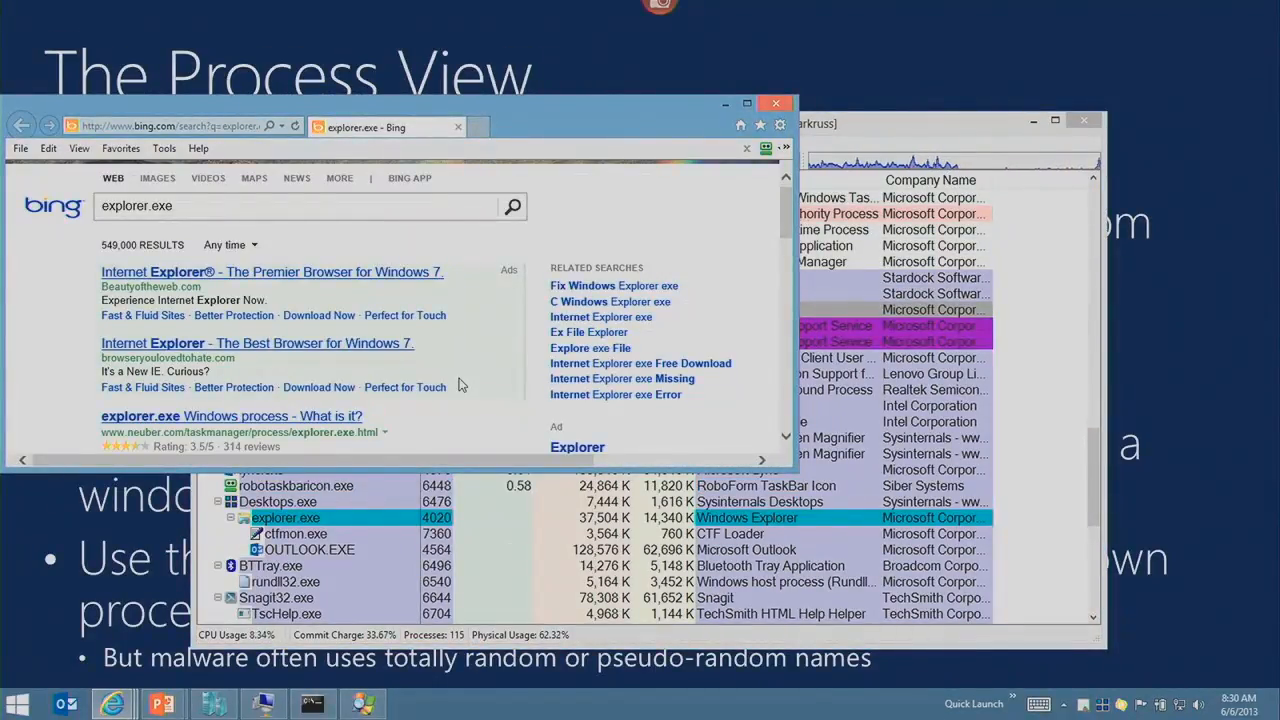
mouse_move(625, 55)
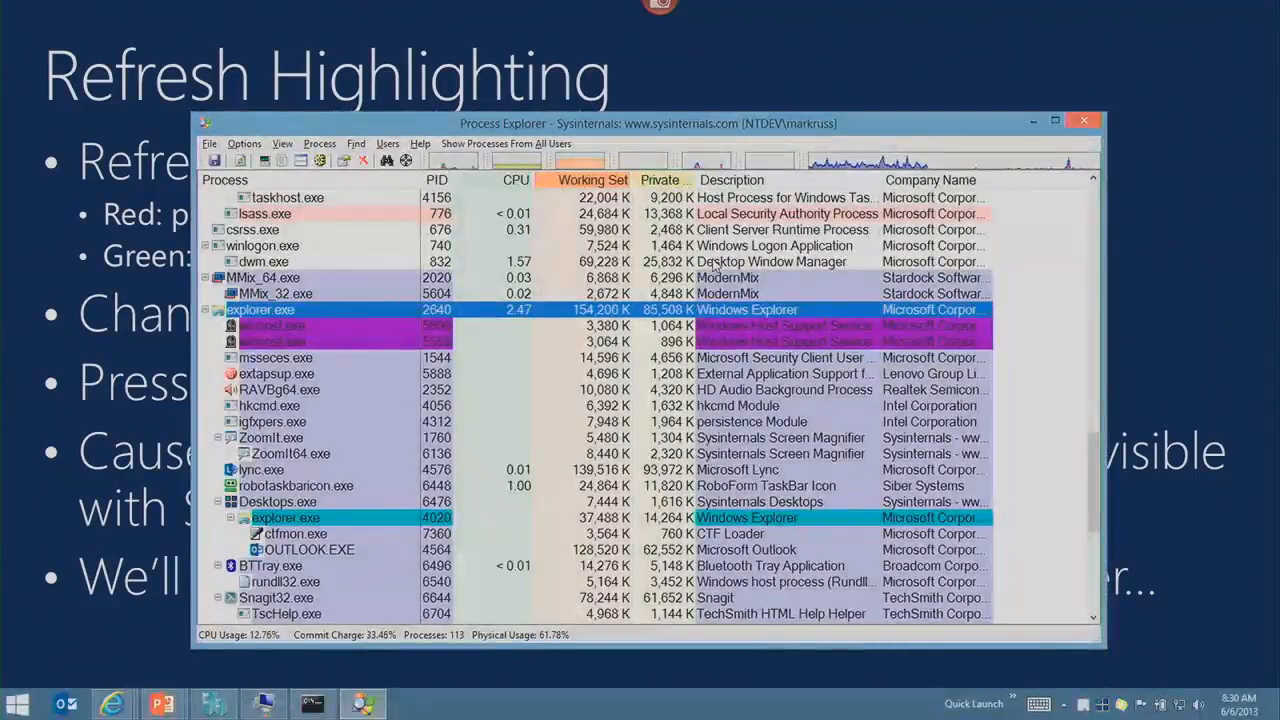
Search the Start menu for a program by typing 'ote'.
left_click(17, 704)
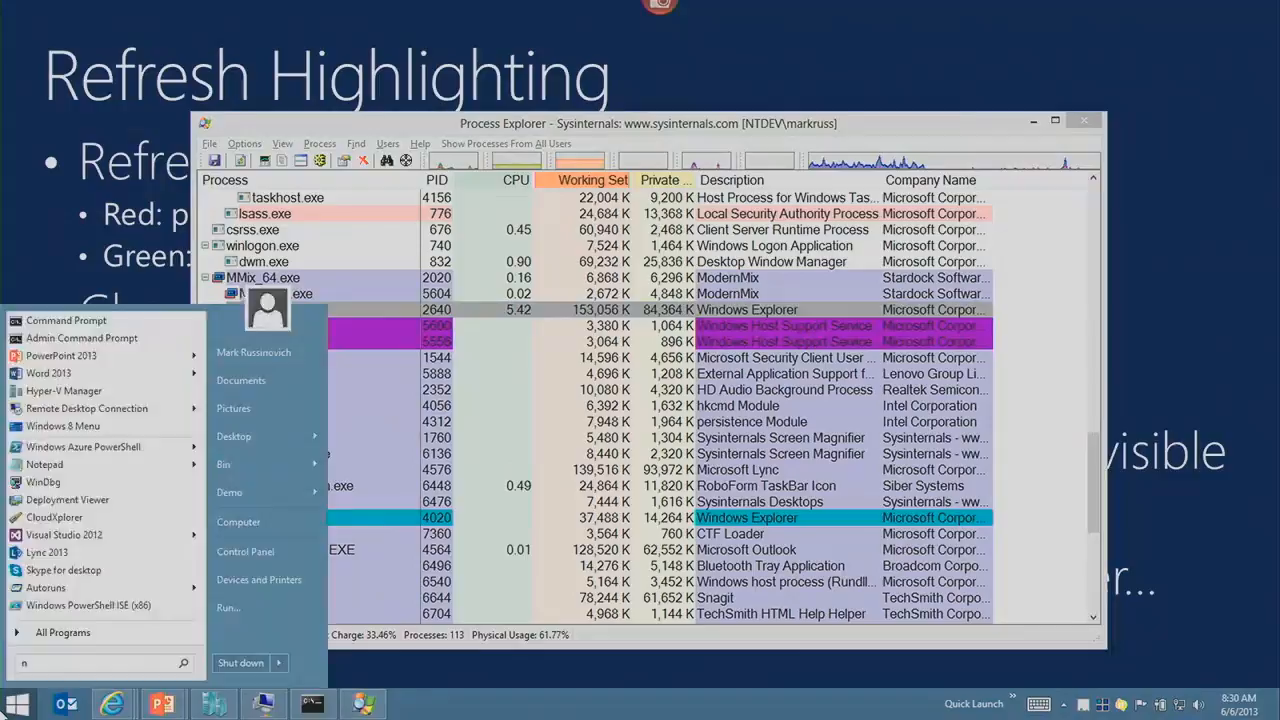
type("ote")
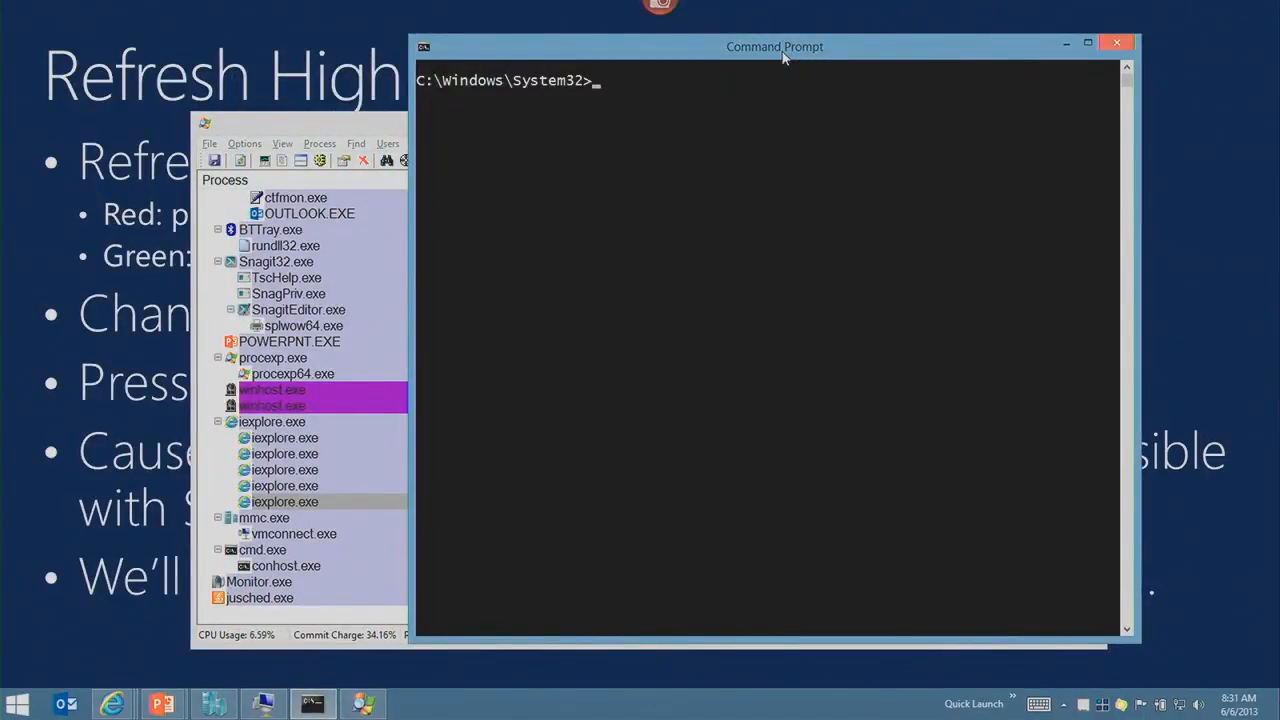
Enter ipconfig at the System32 command prompt.
type("ipconfig")
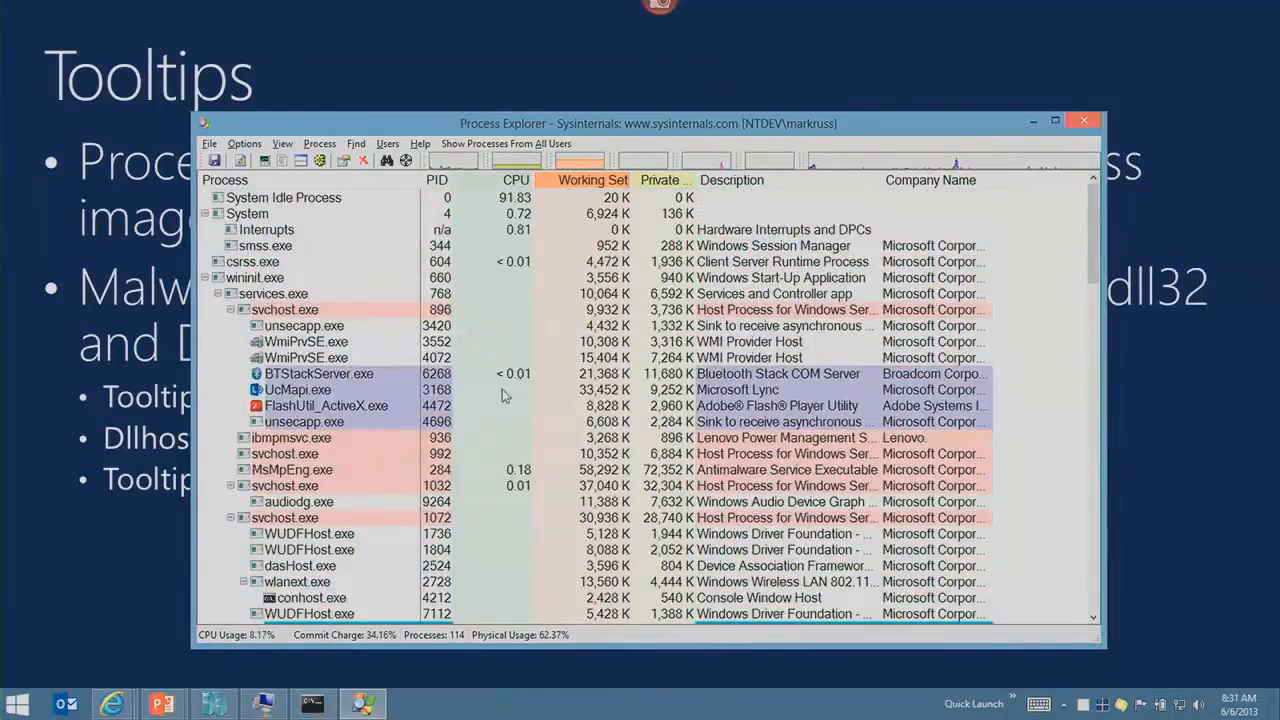
mouse_move(350, 373)
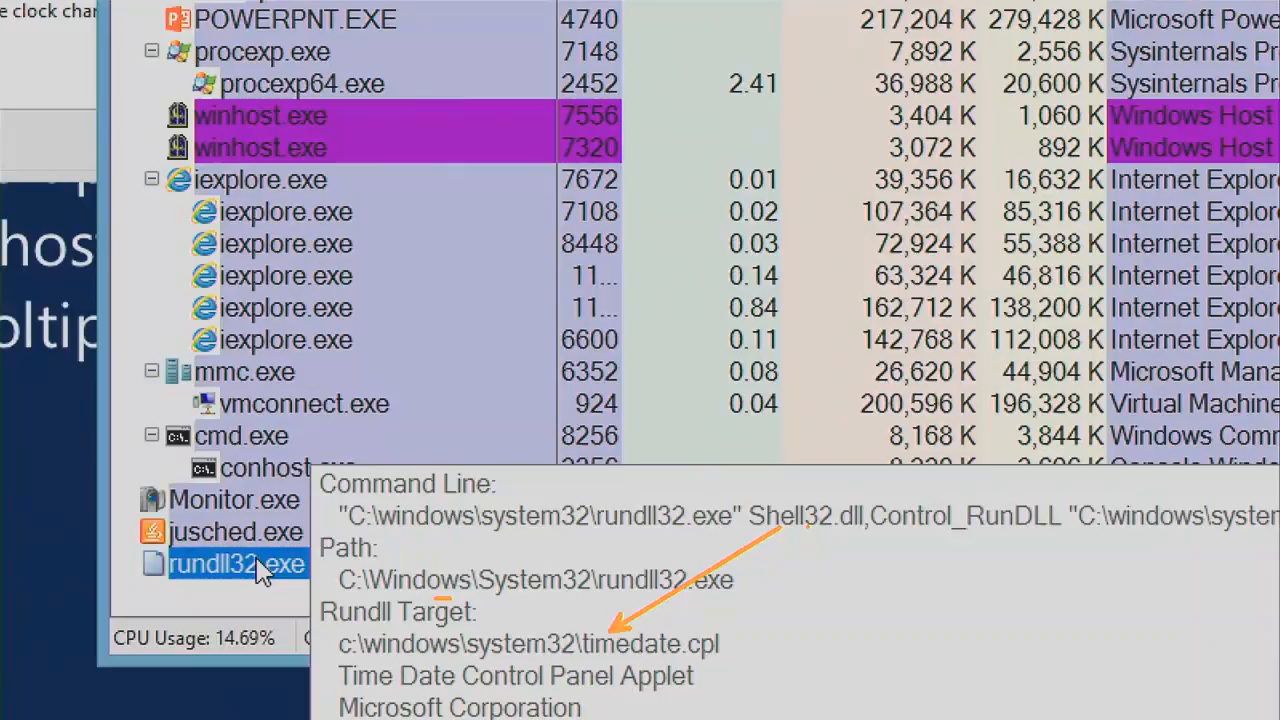
Select rundll32.exe to reveal its timedate.cpl Rundll target.
left_click(285, 339)
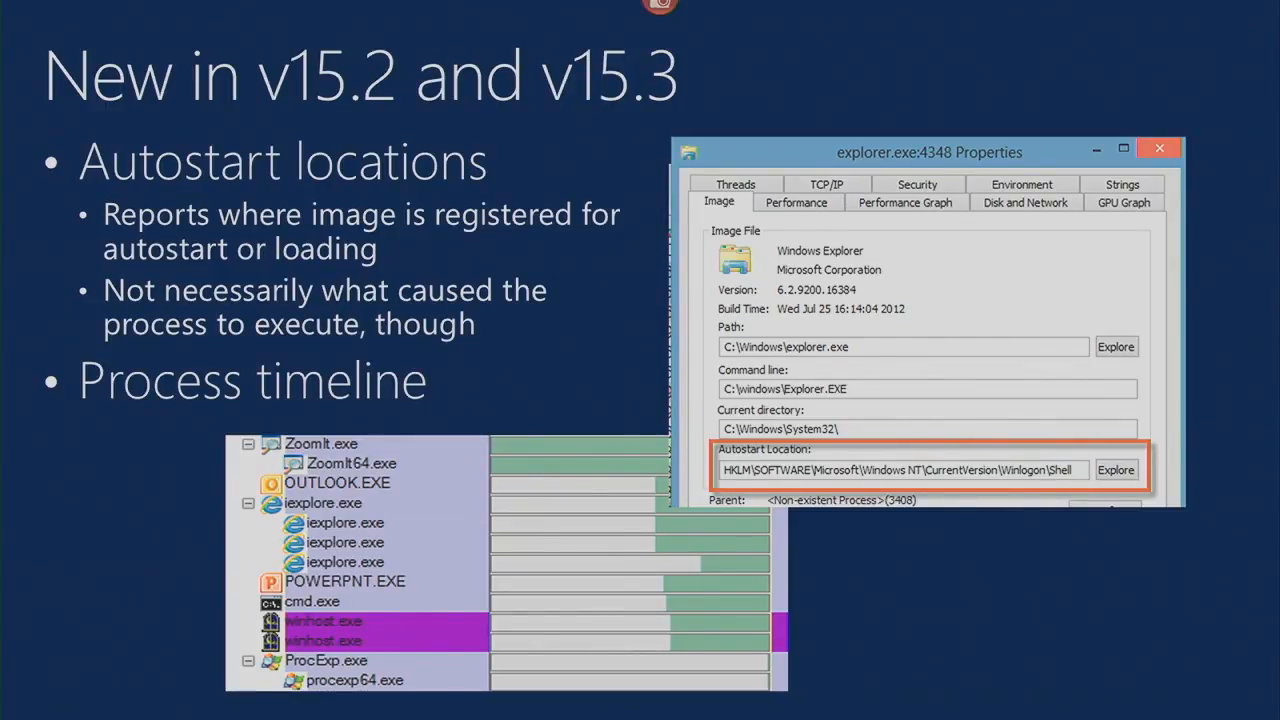
Return to Process Explorer and open details for explorer.exe.
key("alt+tab")
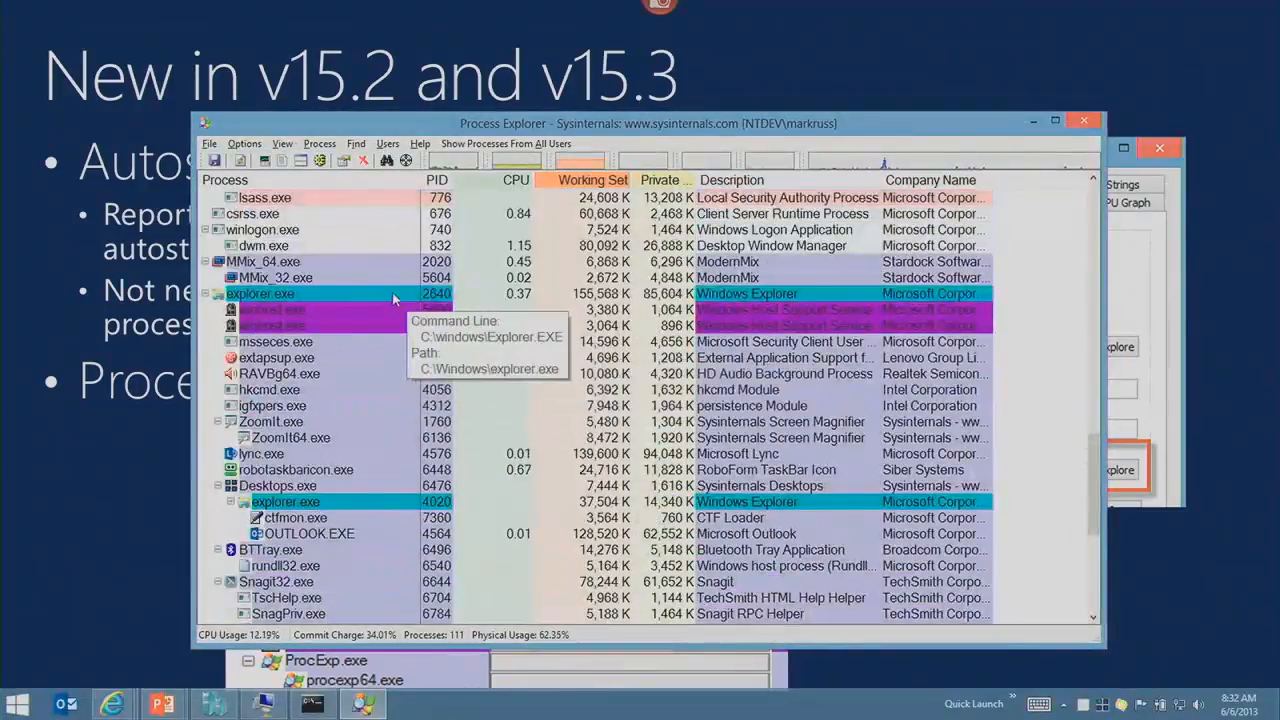
double_click(260, 293)
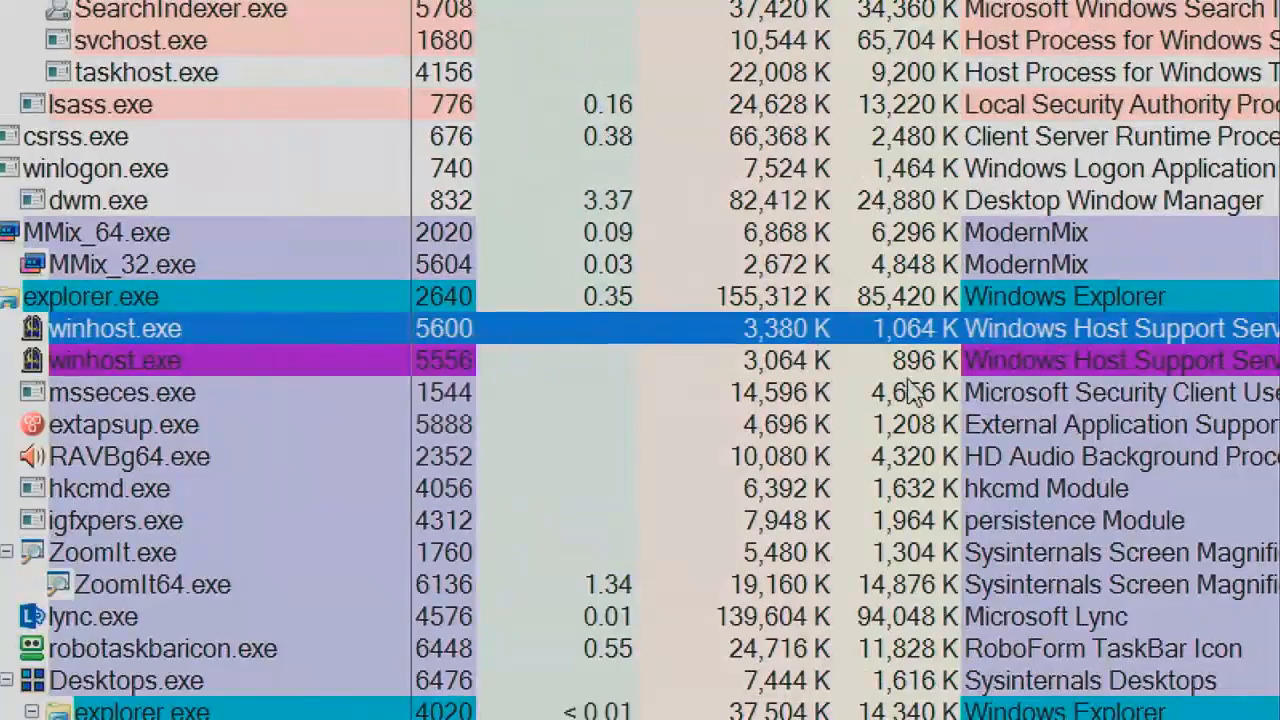
mouse_move(1000, 400)
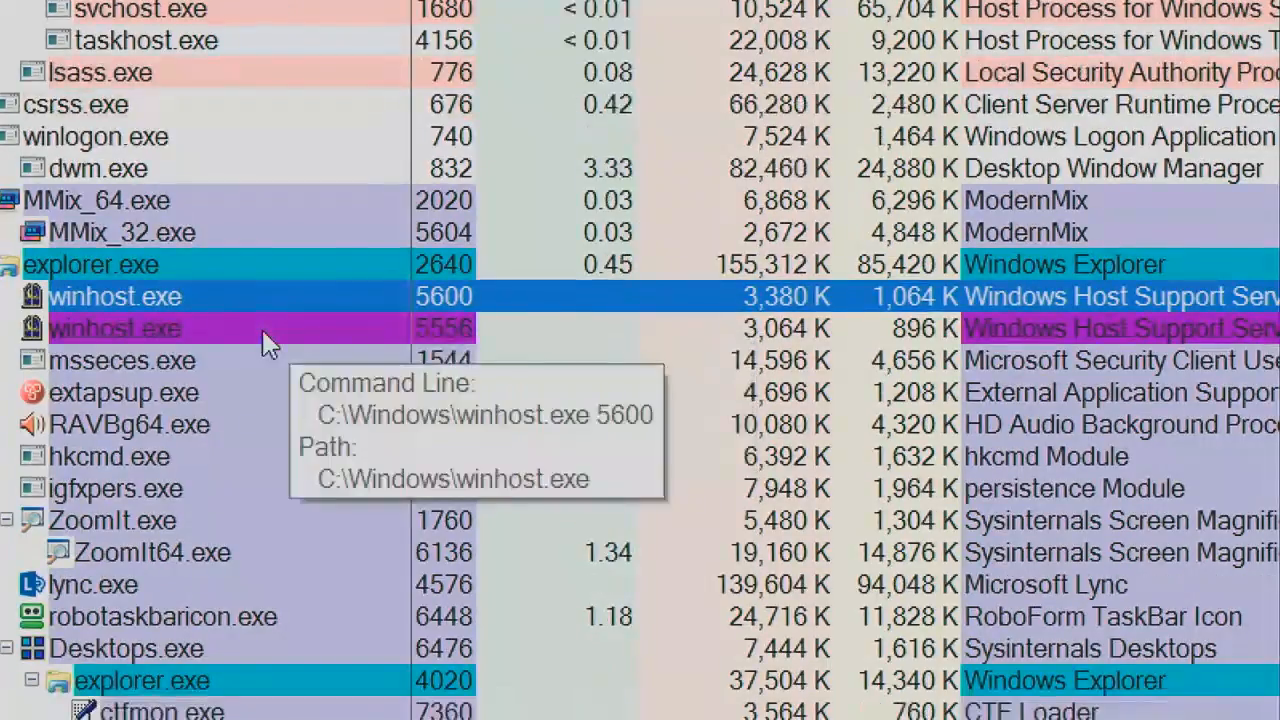
mouse_move(262, 313)
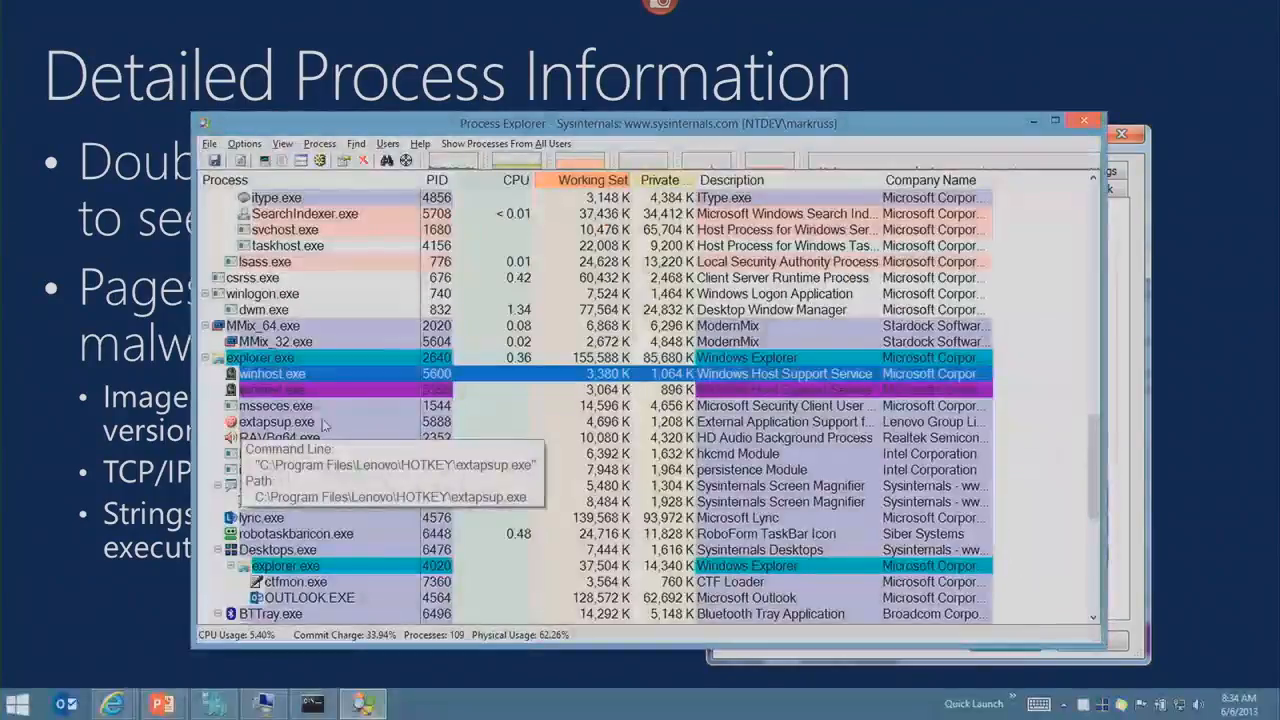
Open winhost.exe's properties and verify its image signature.
double_click(270, 388)
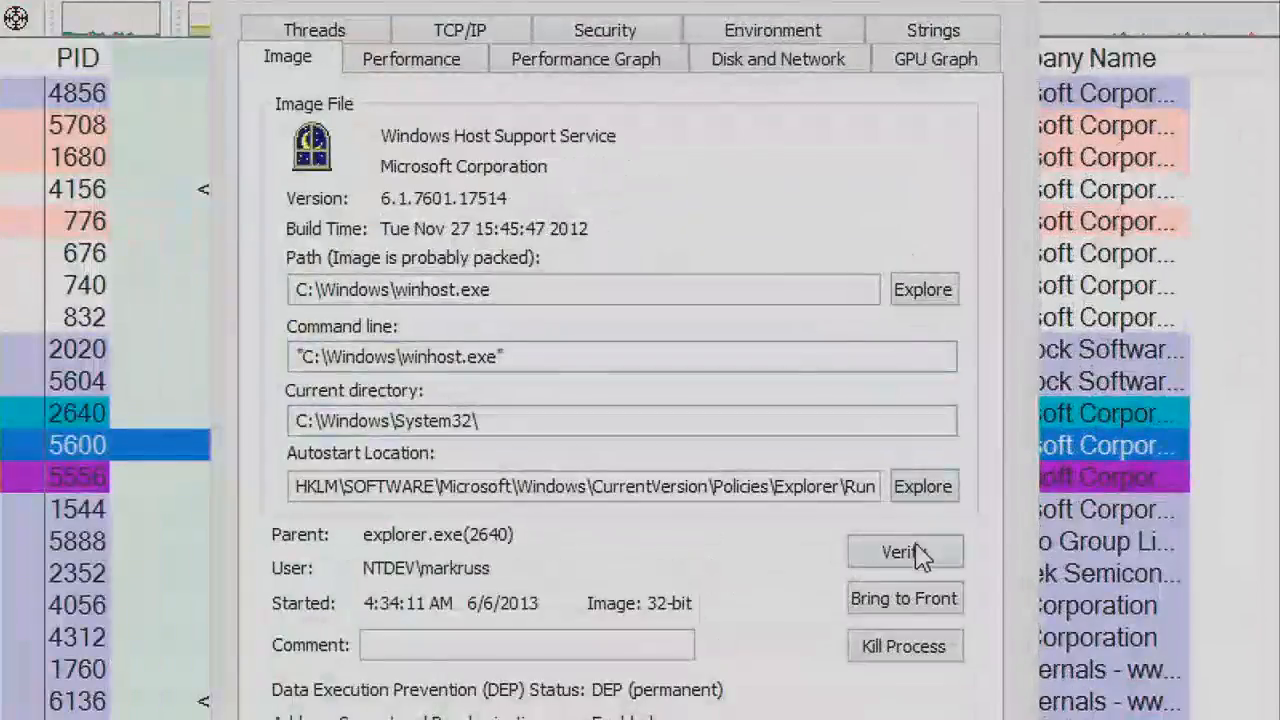
left_click(903, 551)
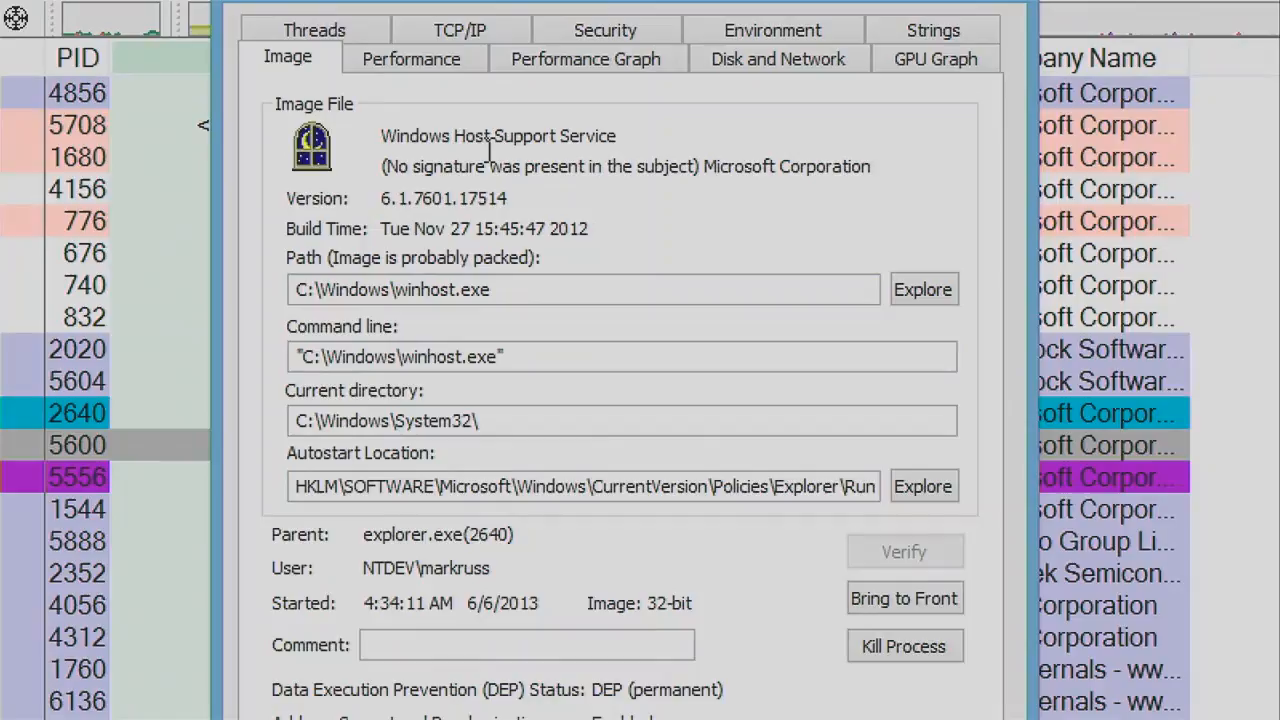
mouse_move(420, 112)
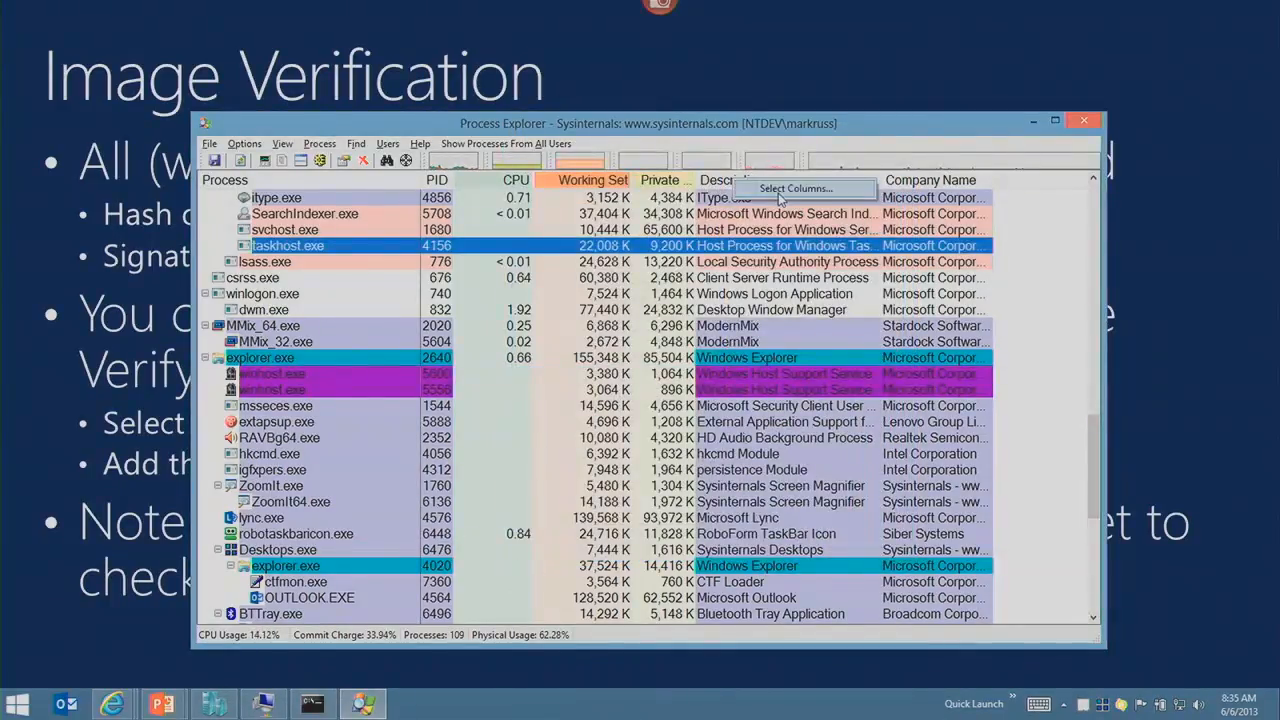
Add the Verified Signer column to the Process Explorer list.
left_click(795, 188)
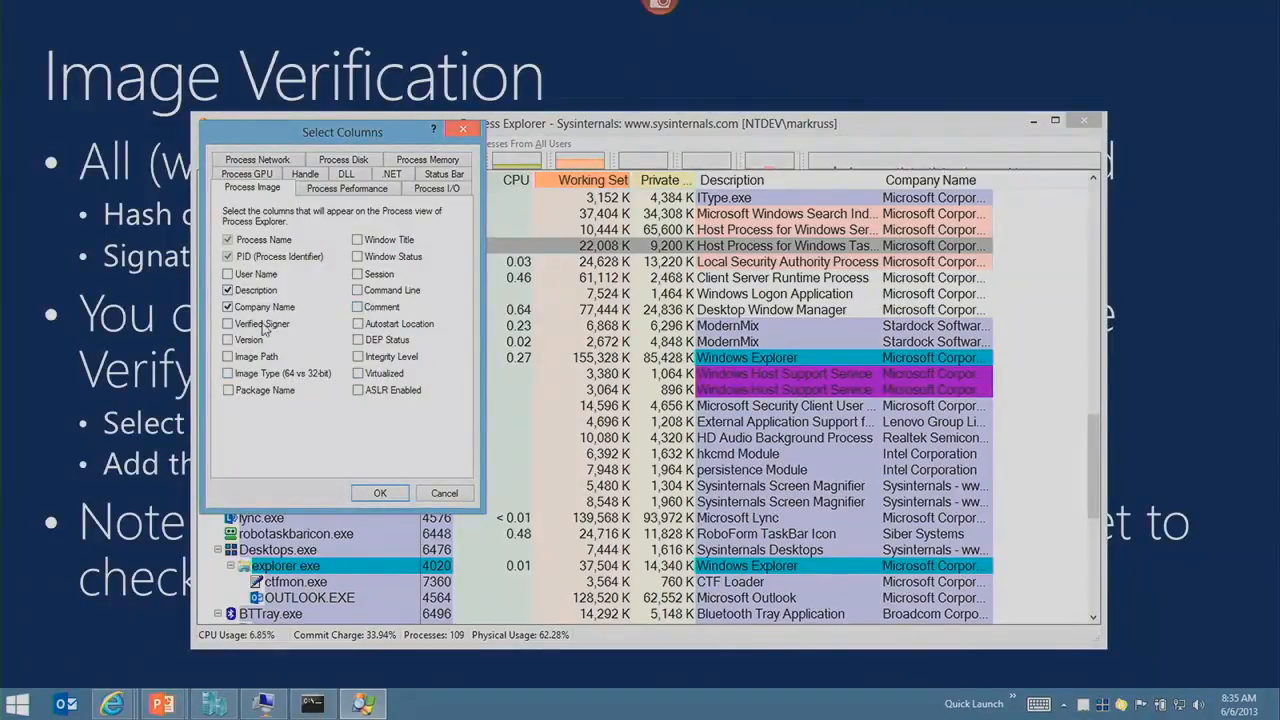
left_click(379, 492)
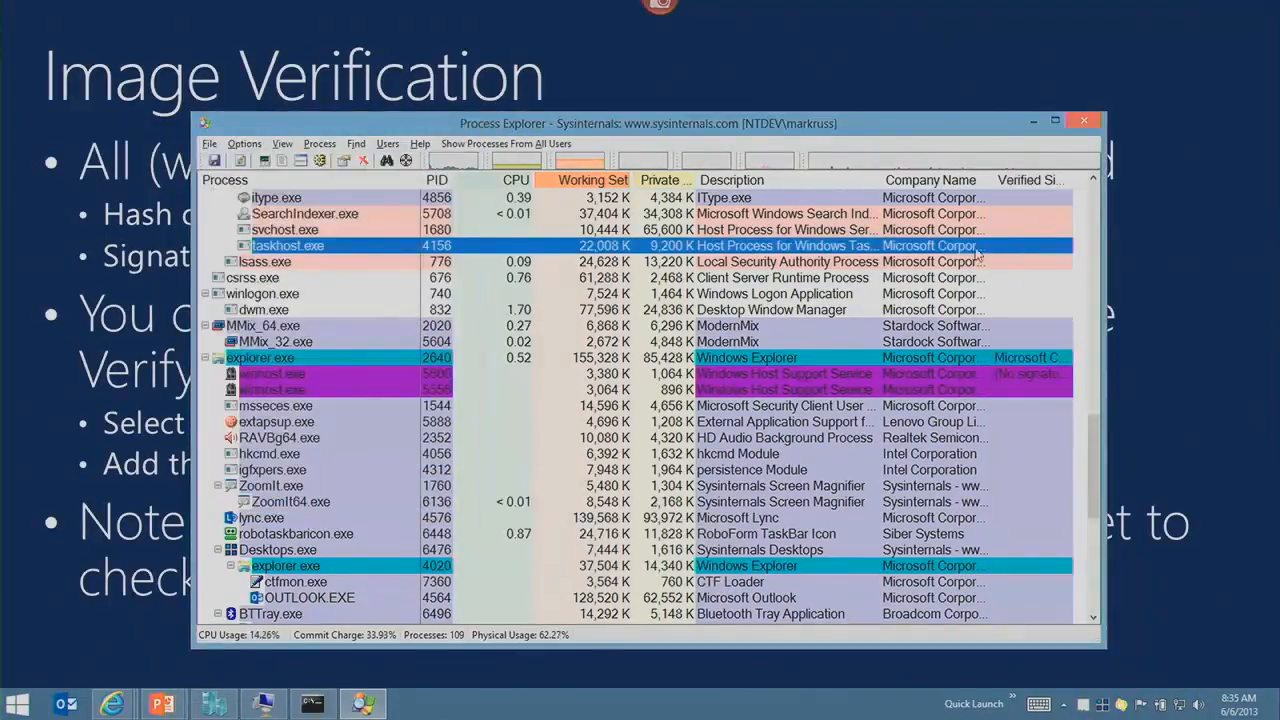
left_click(244, 143)
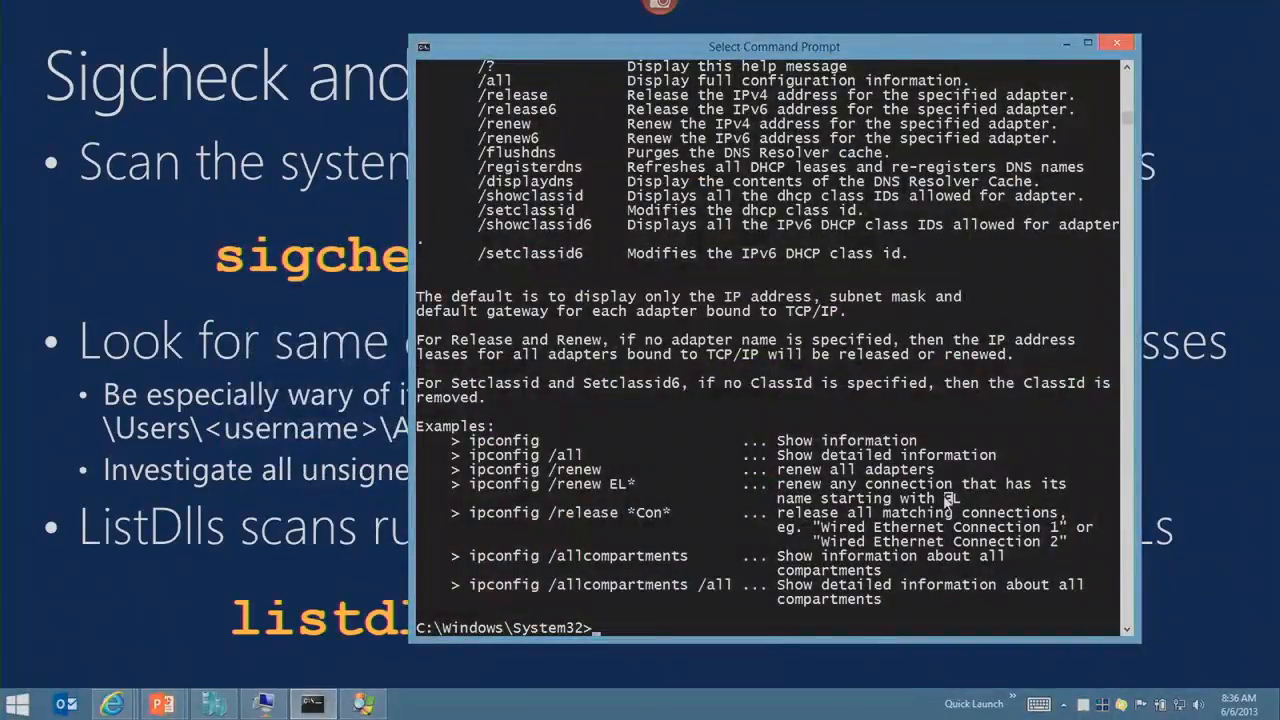
Run sigcheck -s -e -u * in C:\Windows, revealing winhost.exe as unsigned.
type("sigchec")
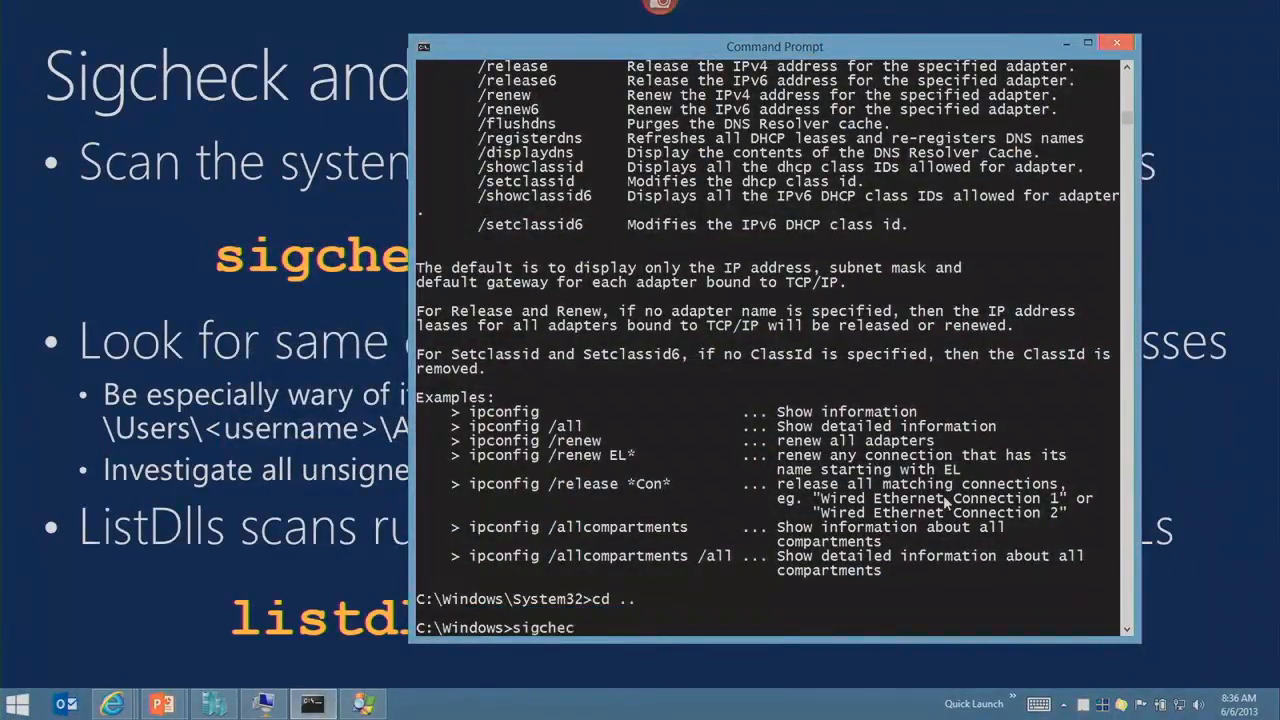
type("k -s -e")
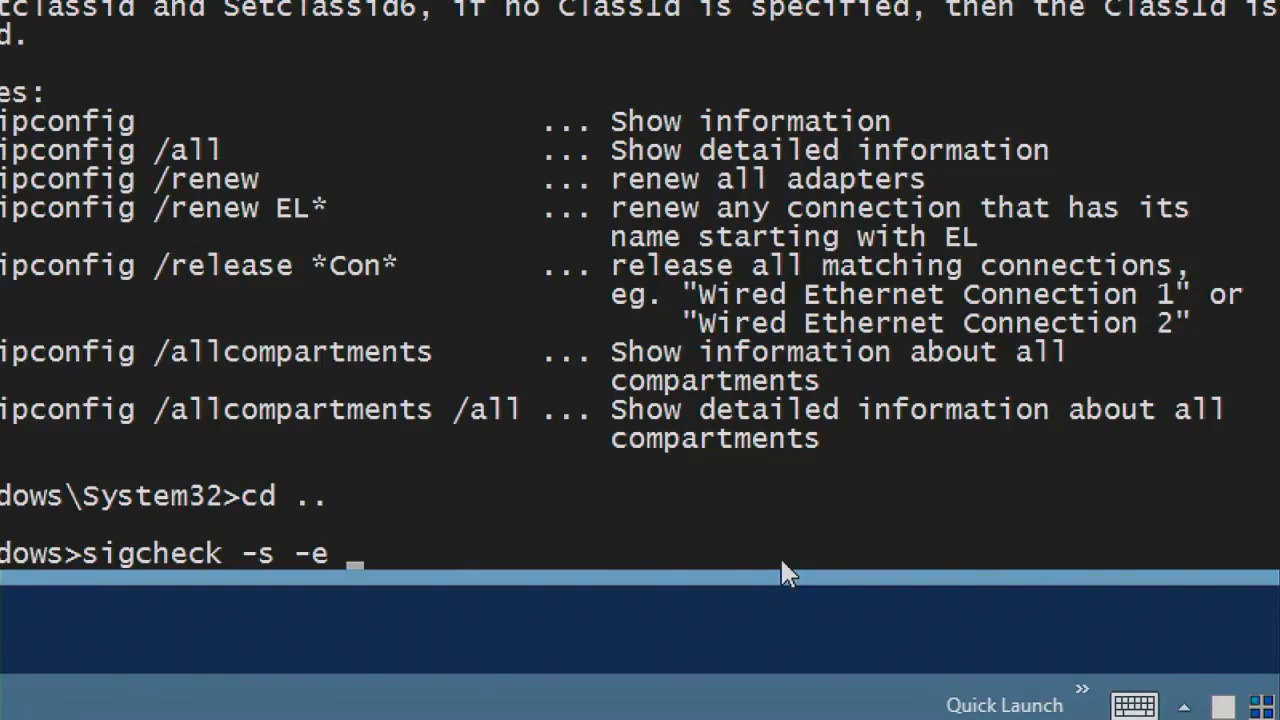
type("*")
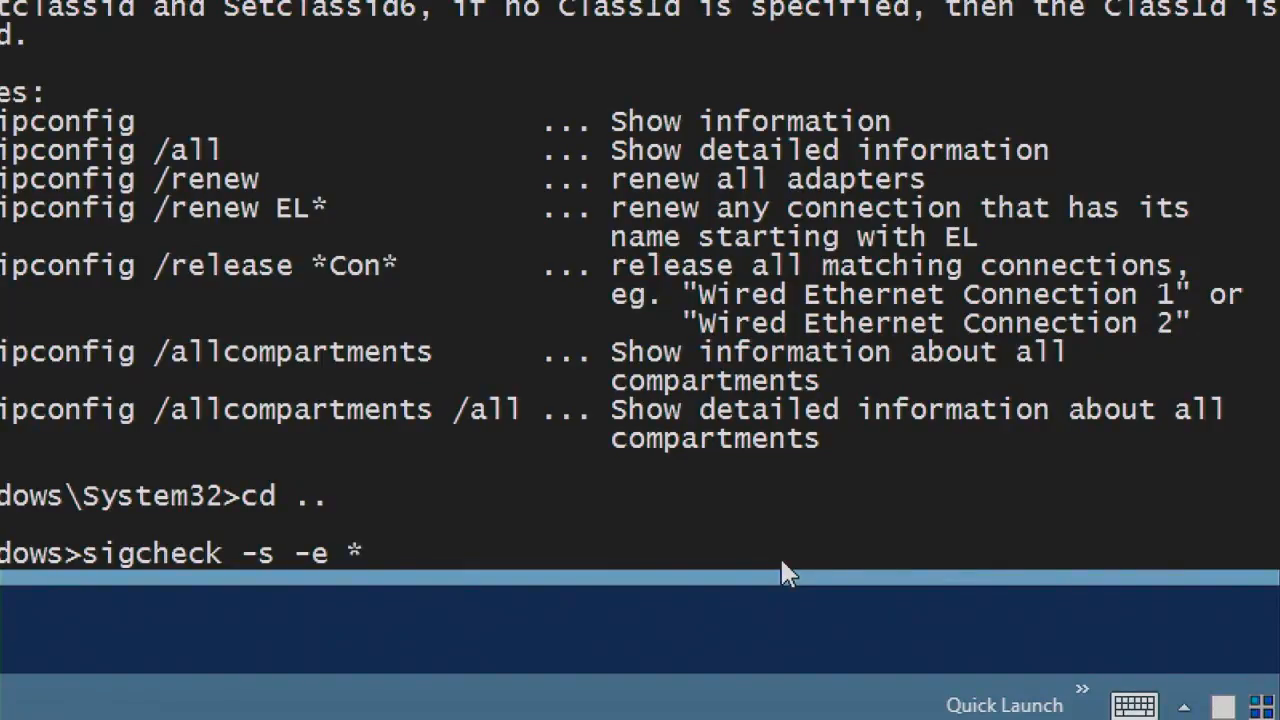
type("-u")
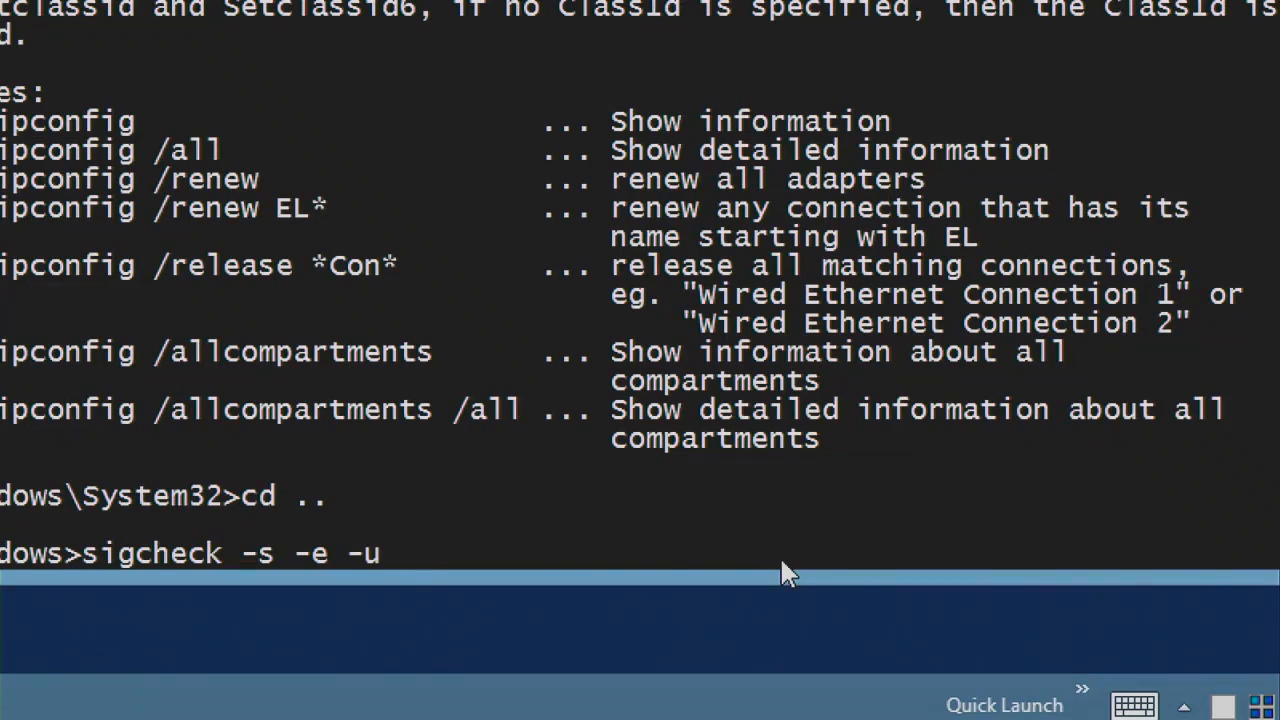
type("*")
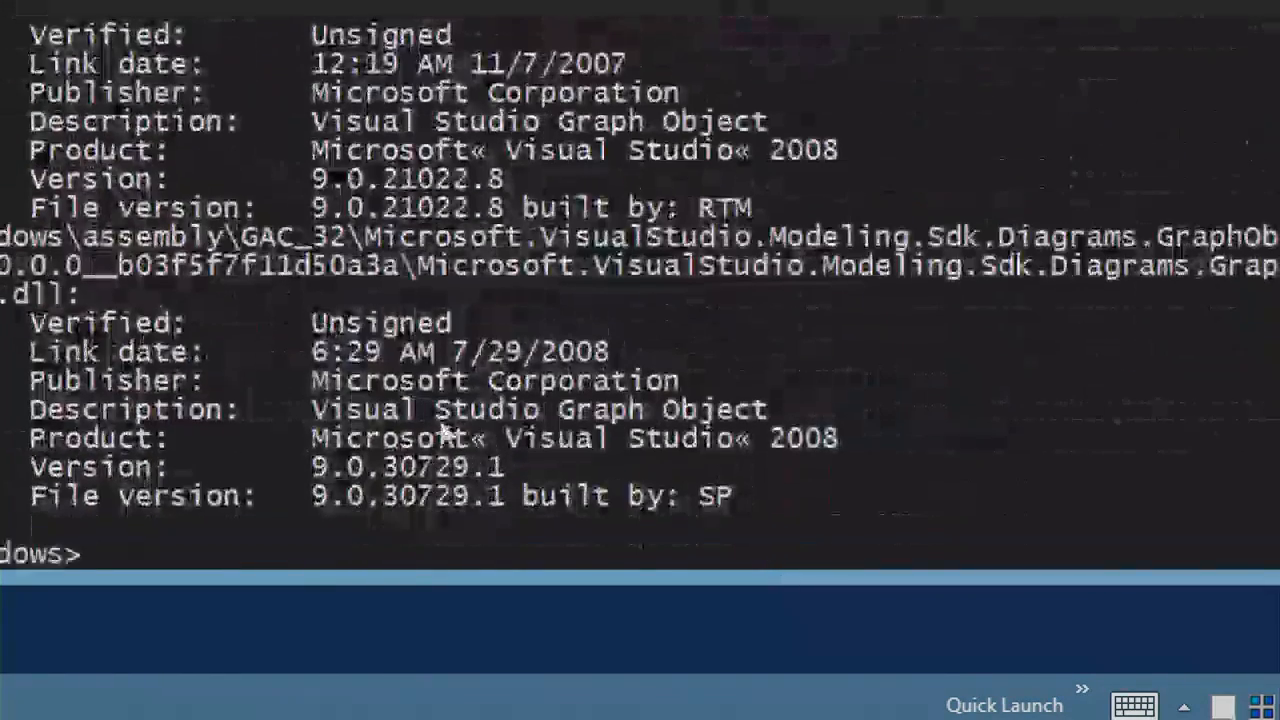
type("sigcheck -s -e -u *")
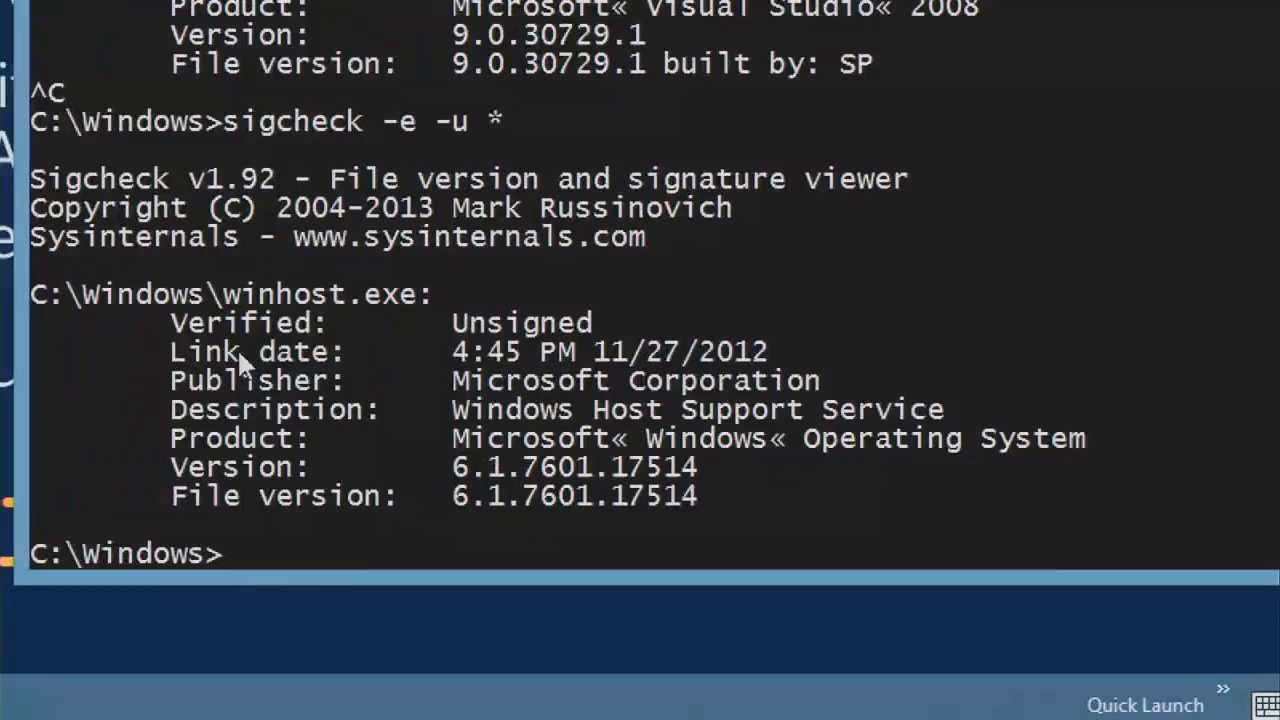
mouse_move(650, 420)
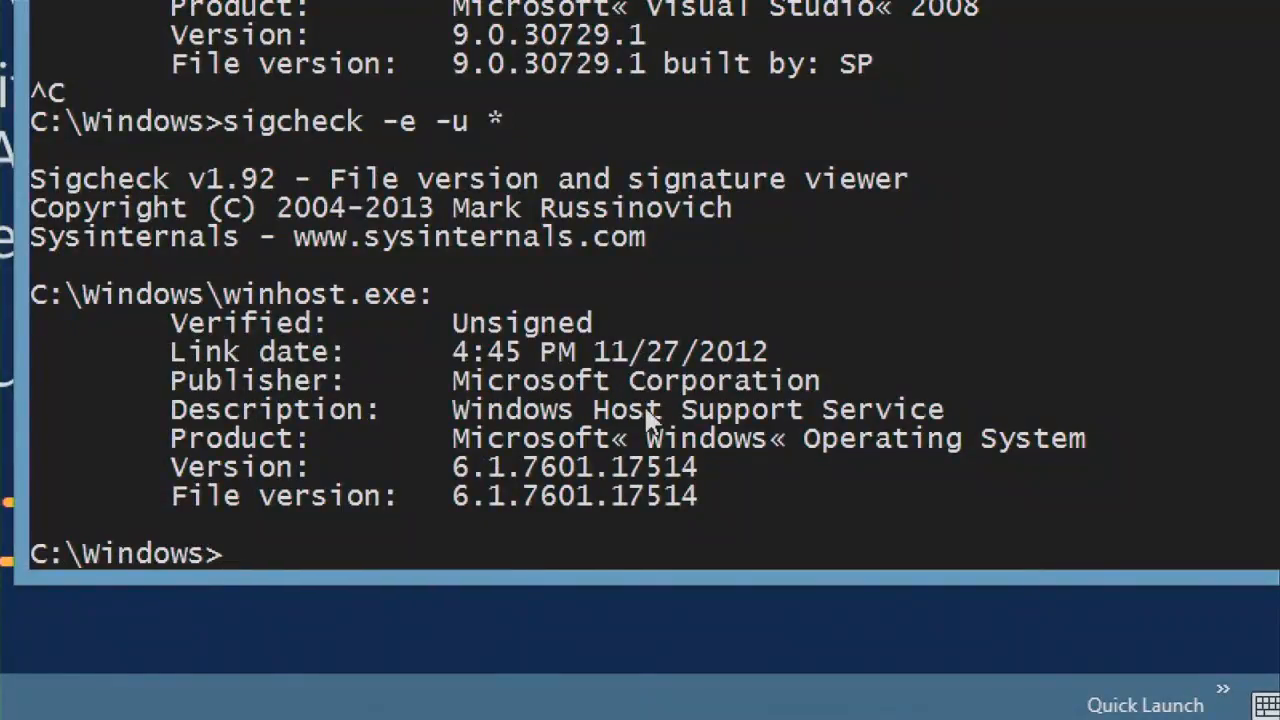